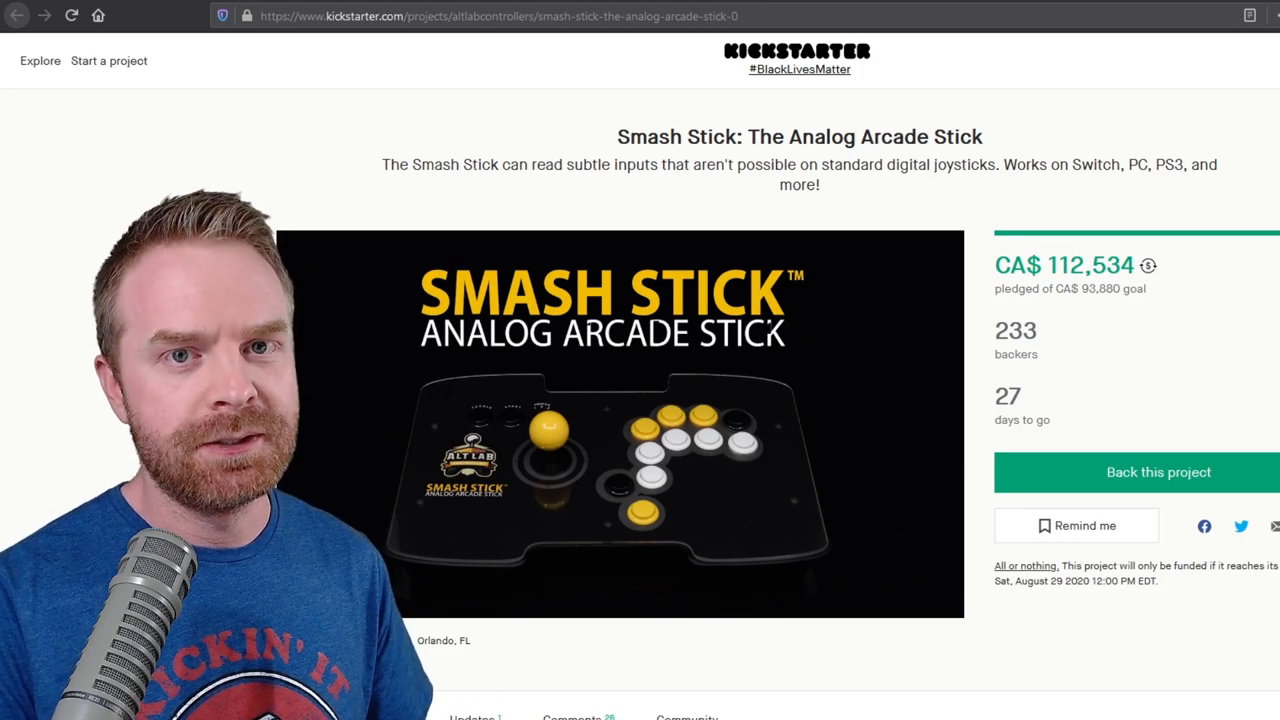
Reach the Remappable Controls / Cross Platform section and highlight the list of compatible consoles.
scroll("down", 3)
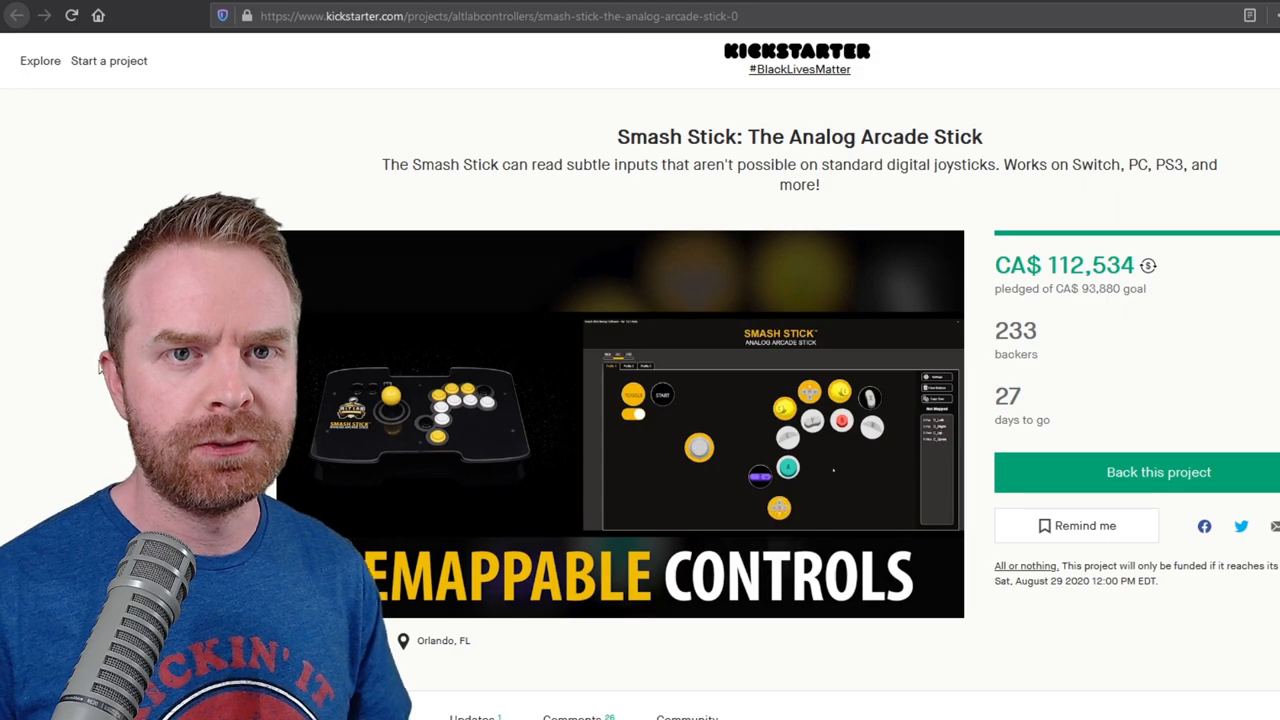
scroll("down", 3)
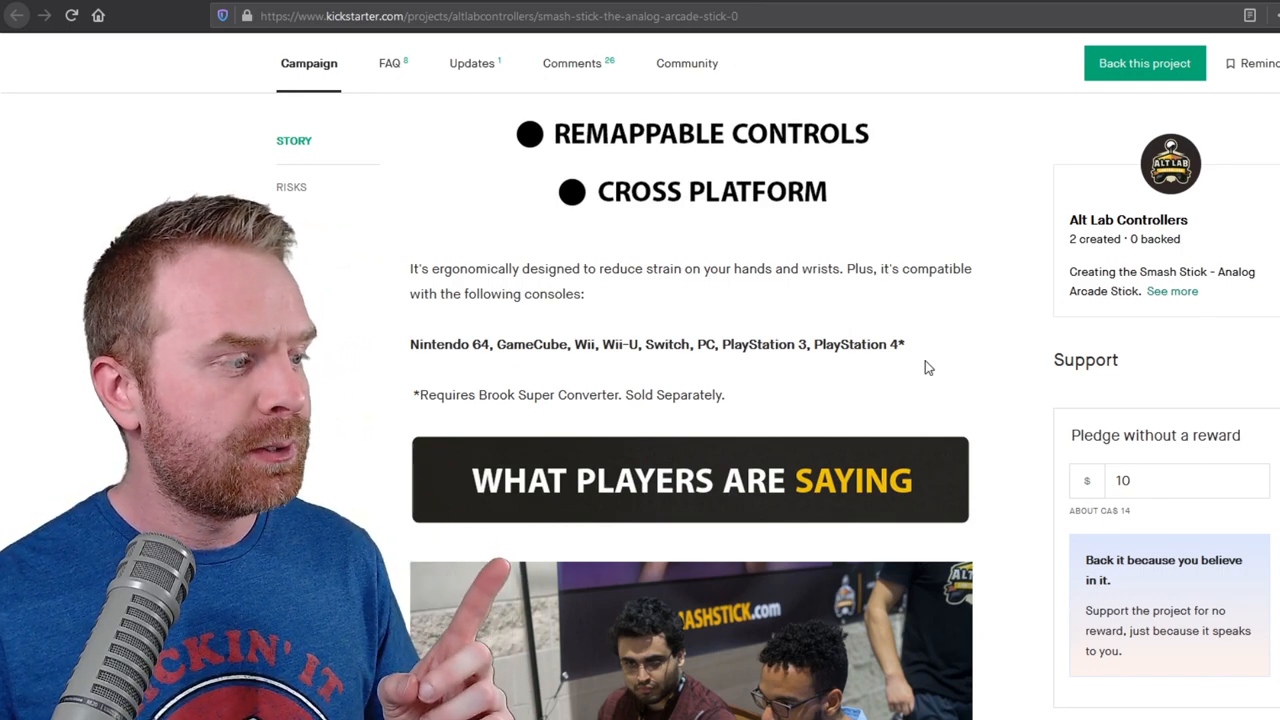
double_click(448, 344)
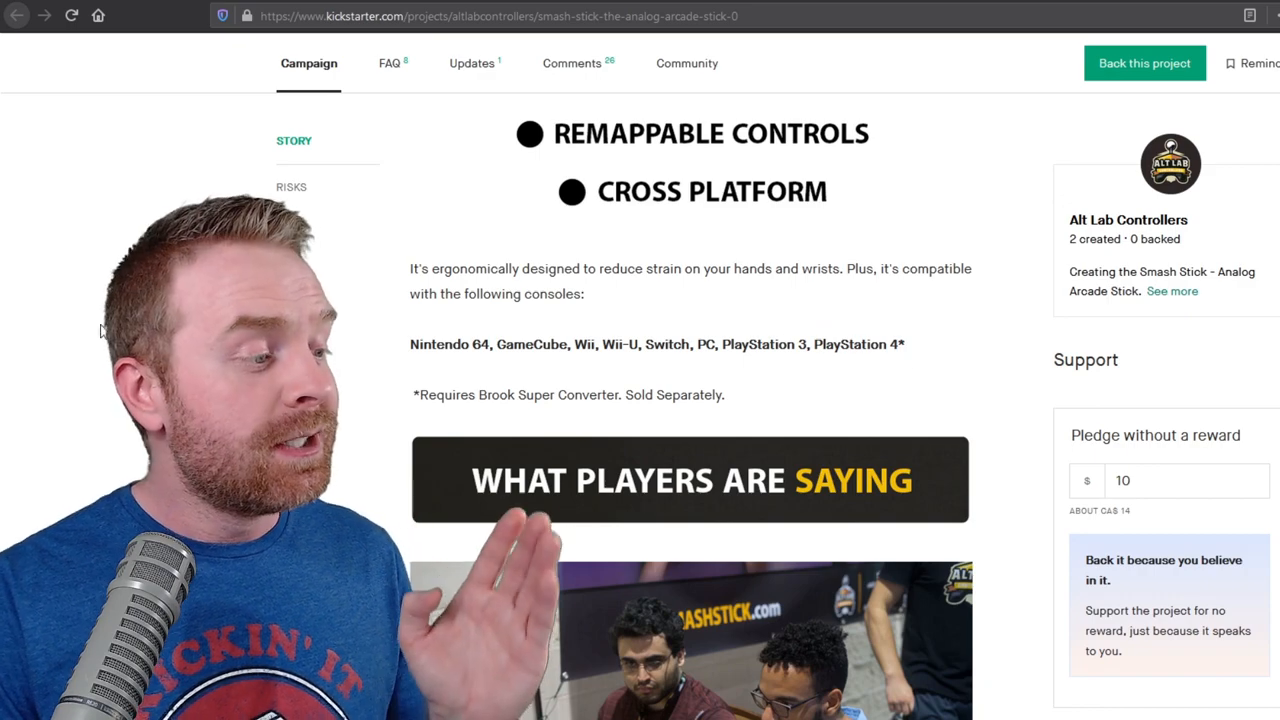
left_click_drag(408, 344, 808, 344)
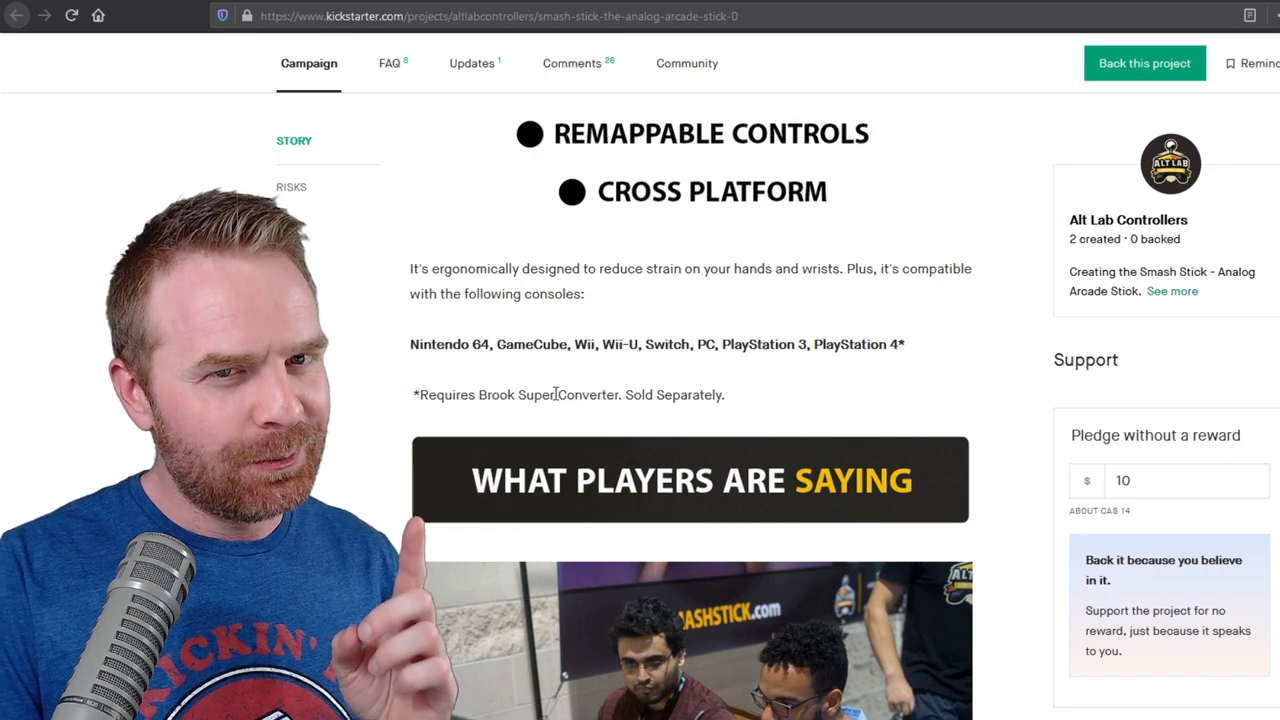
mouse_move(504, 378)
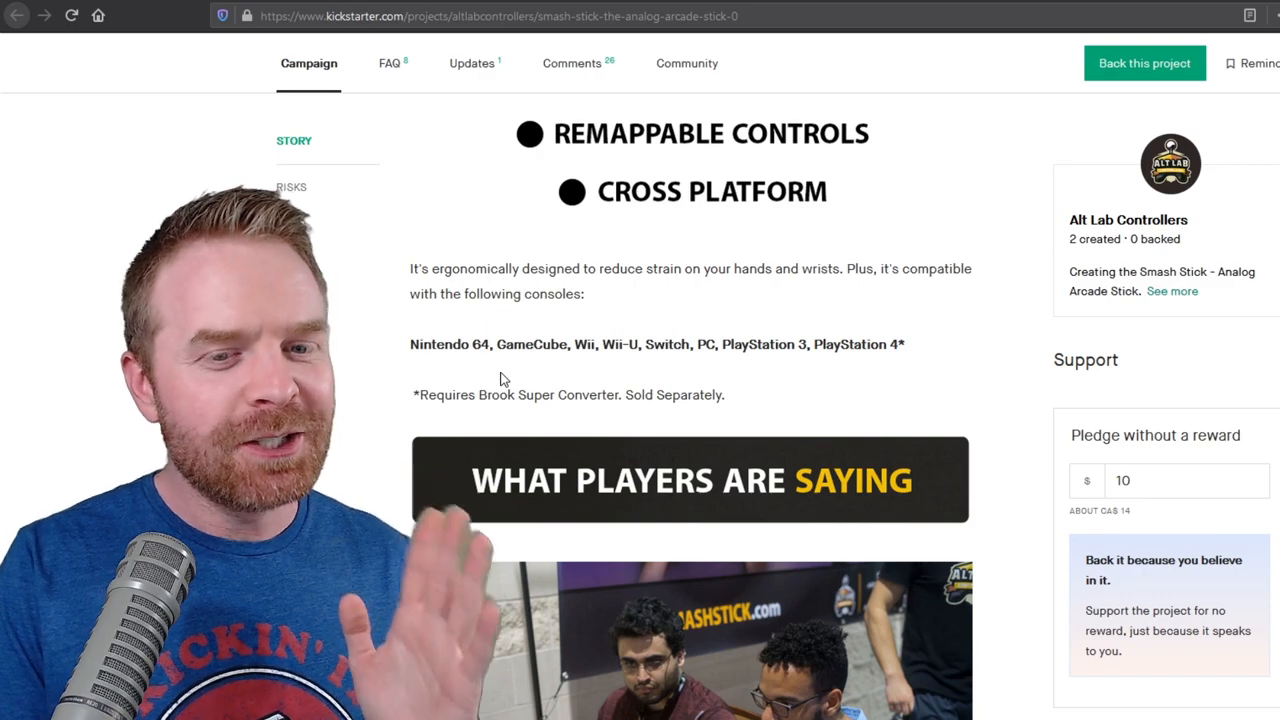
left_click_drag(408, 344, 760, 344)
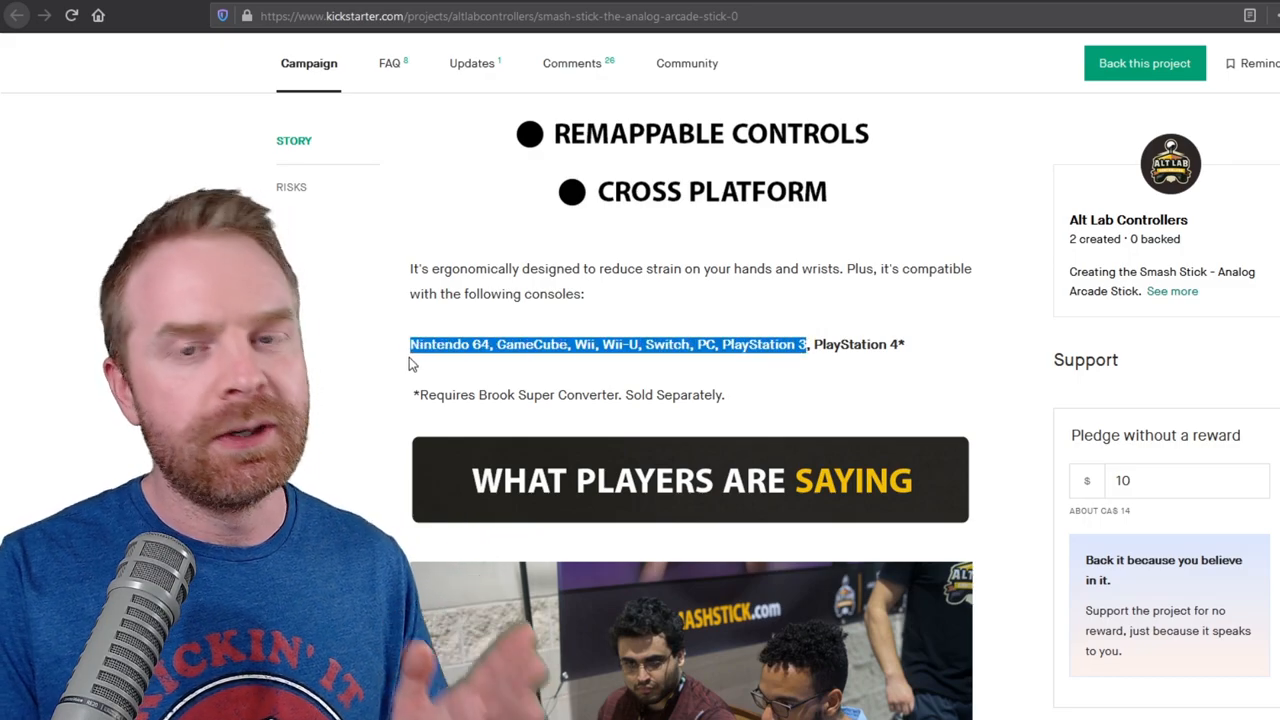
Reach the ergonomic bullet list and highlight parts of the raised button caps description.
scroll("down", 3)
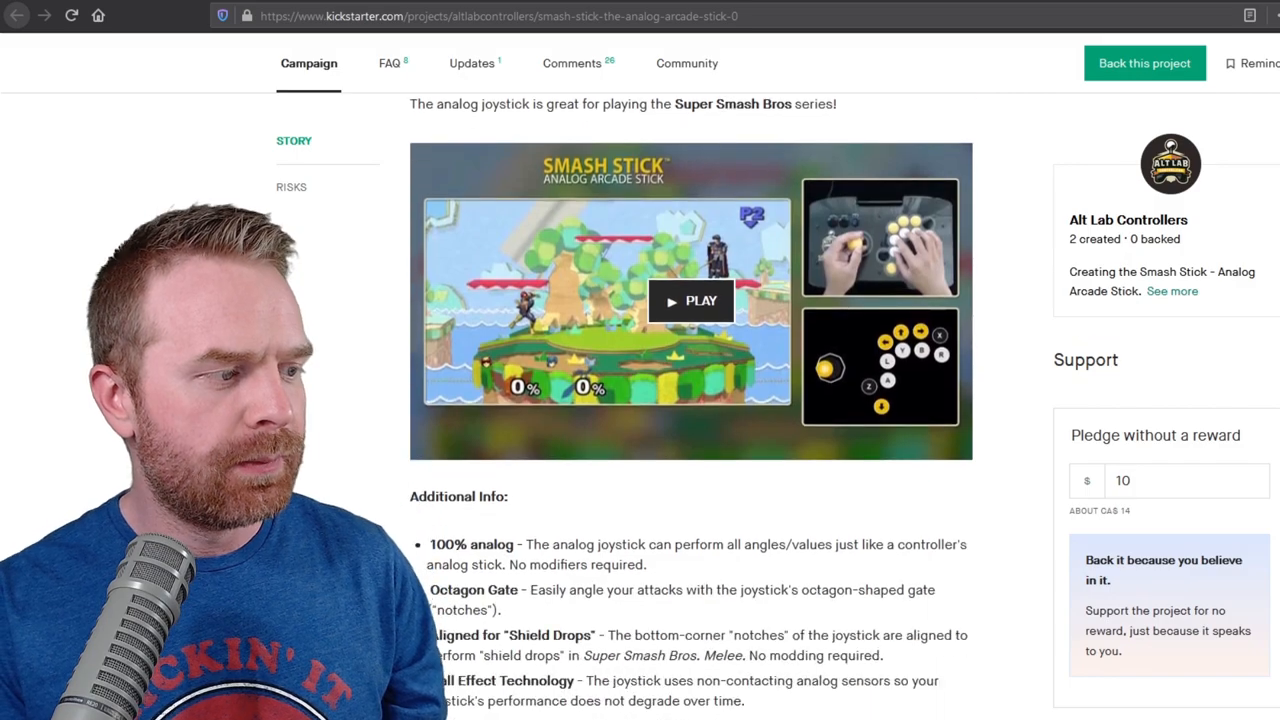
scroll("down", 3)
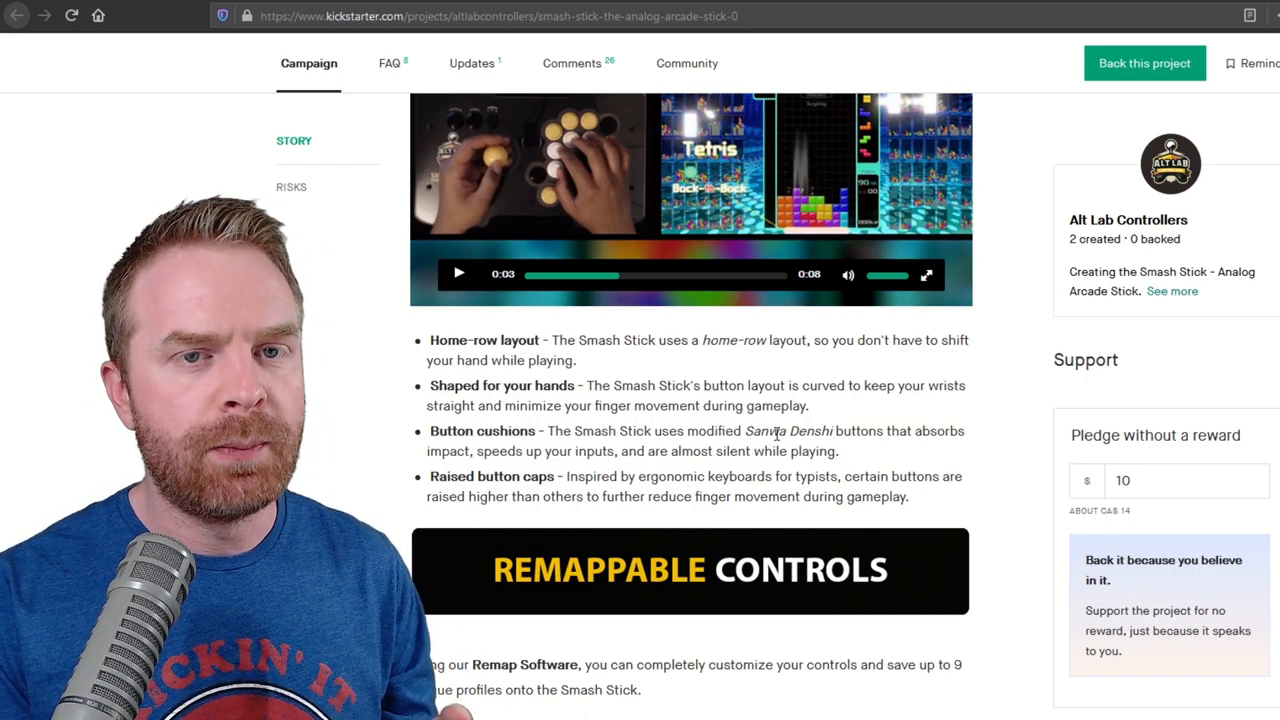
left_click_drag(668, 432, 832, 432)
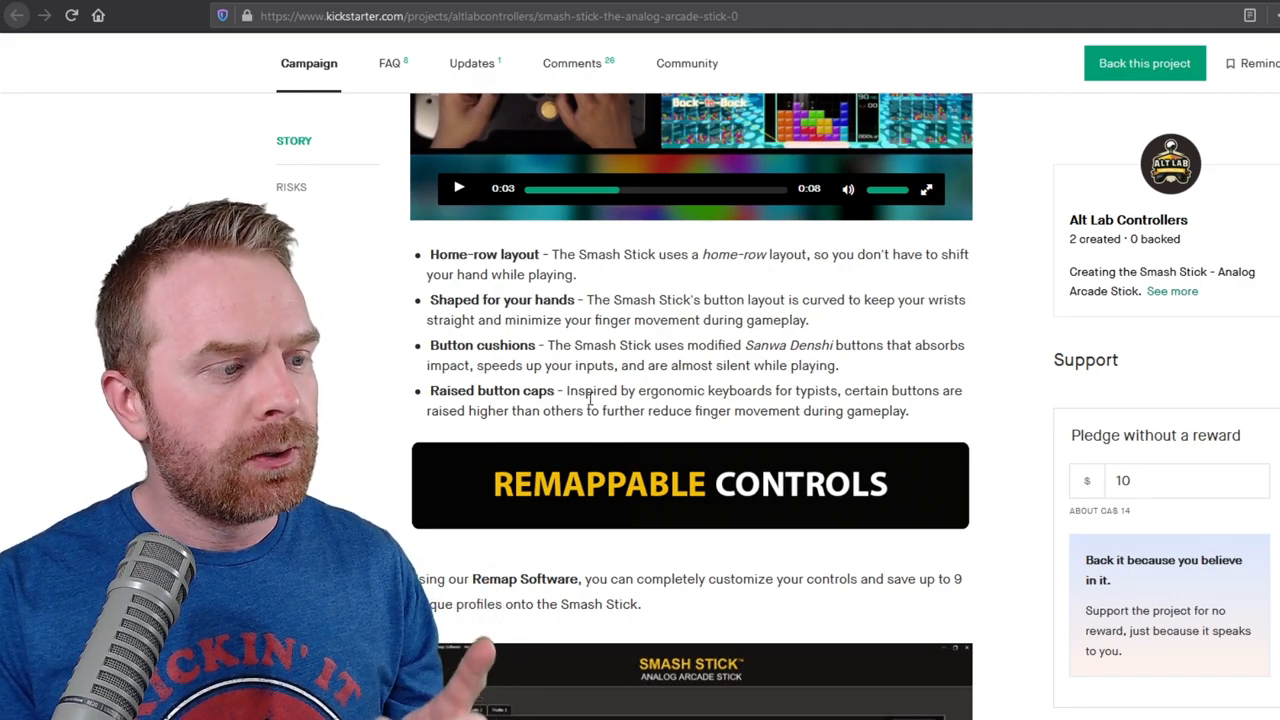
left_click_drag(596, 390, 840, 390)
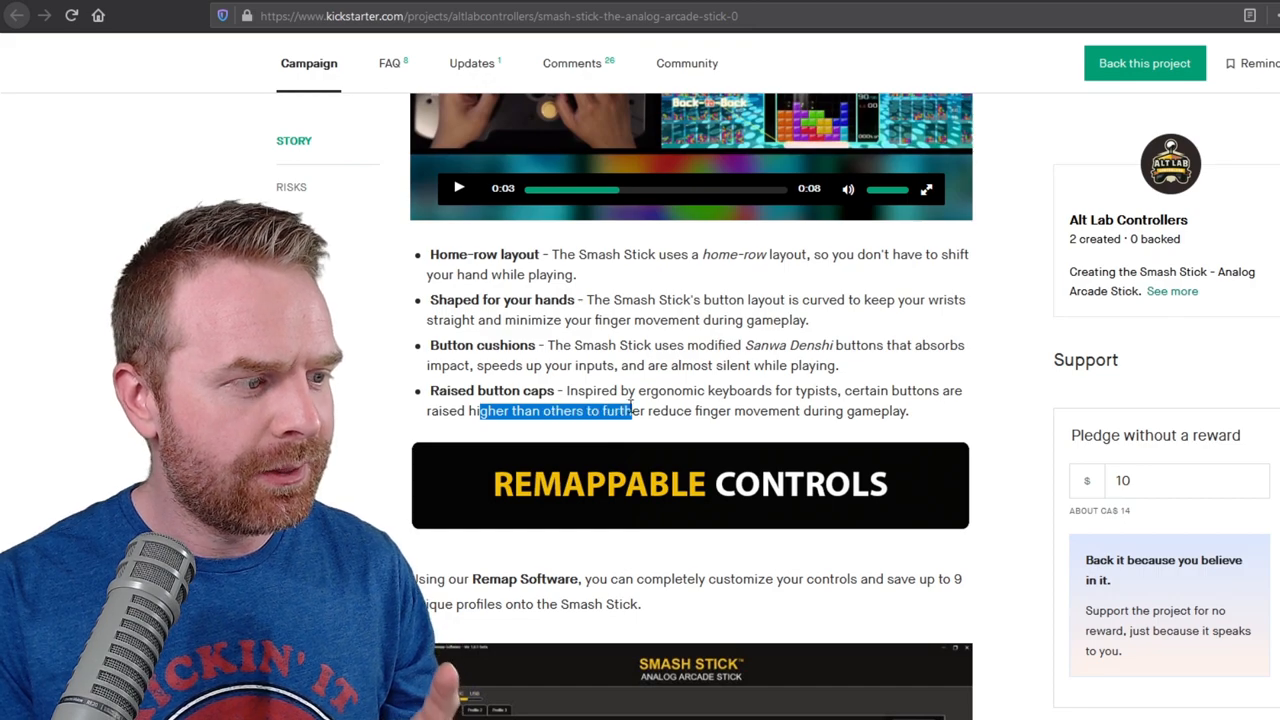
left_click_drag(632, 412, 904, 412)
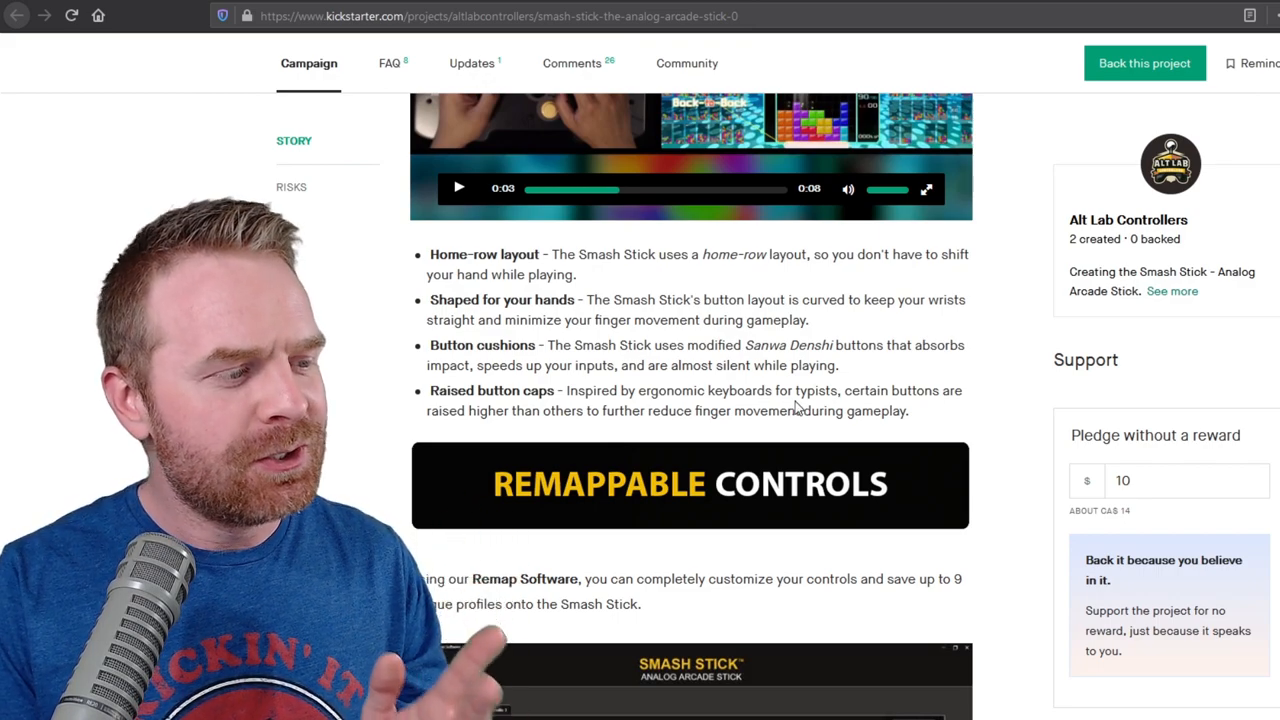
mouse_move(644, 390)
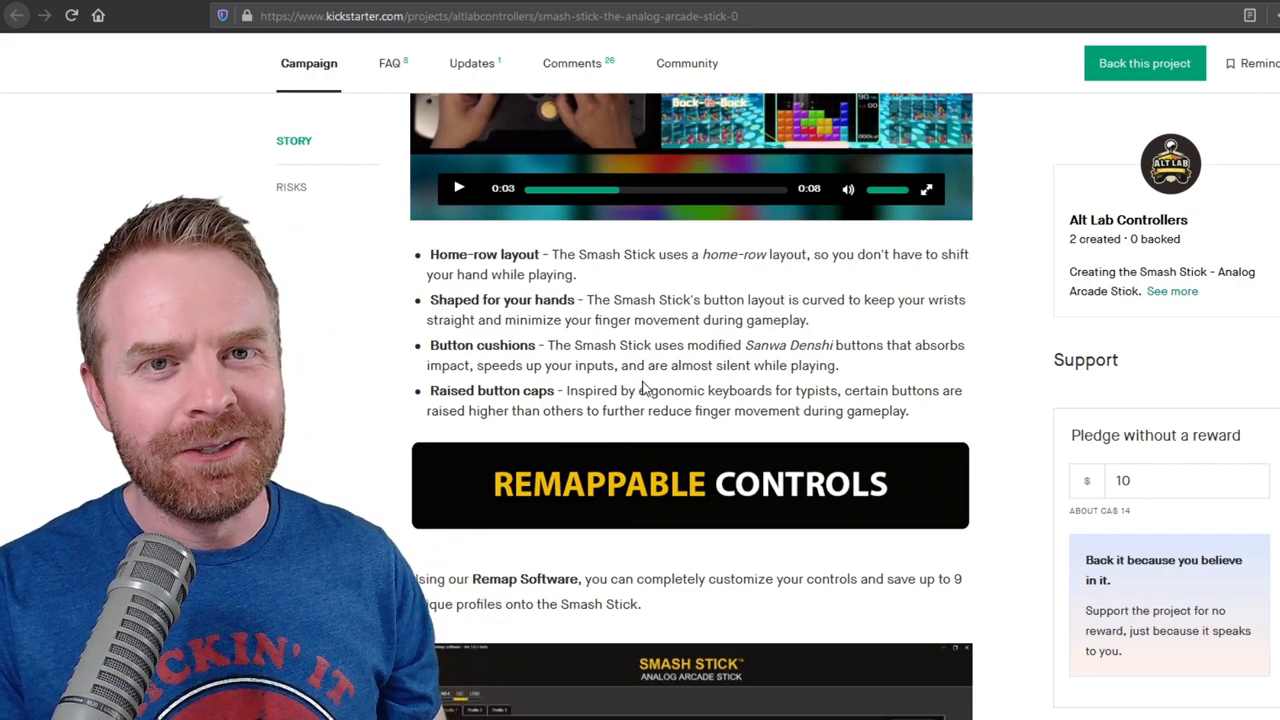
Scroll past the Remap Software bullets to the detachable N64, GC and USB cable images.
scroll("down", 3)
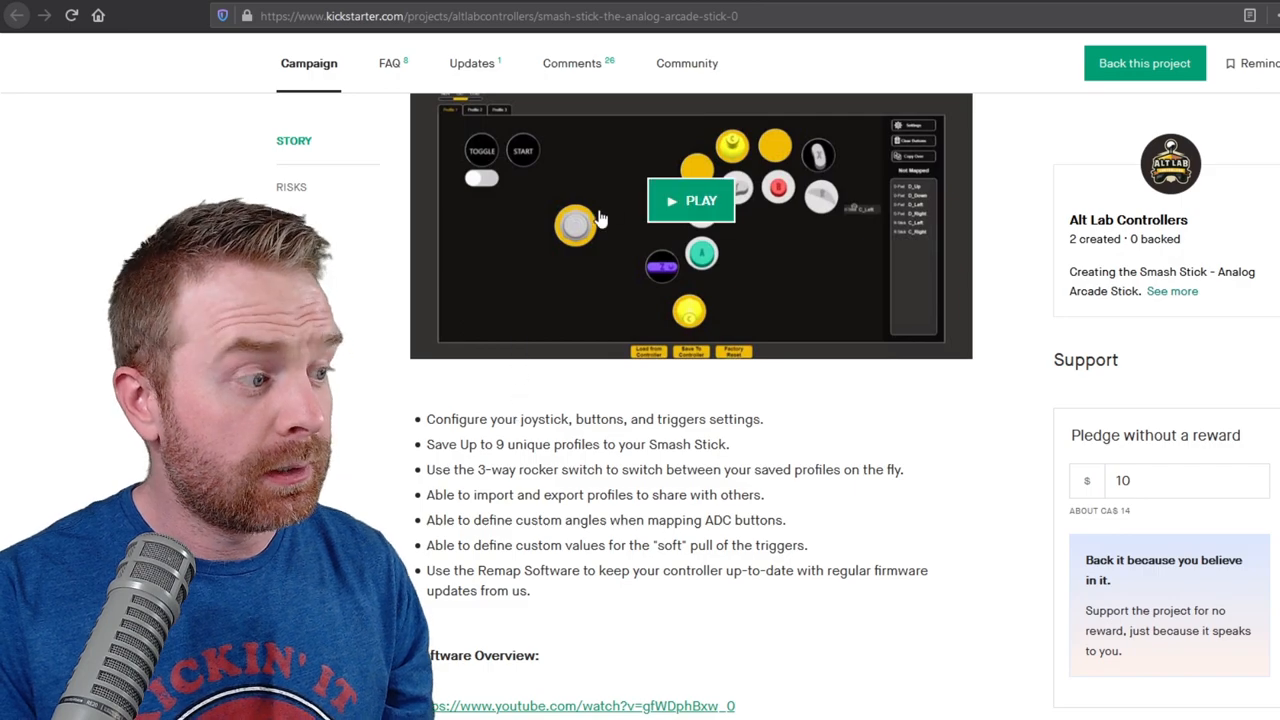
scroll("down", 3)
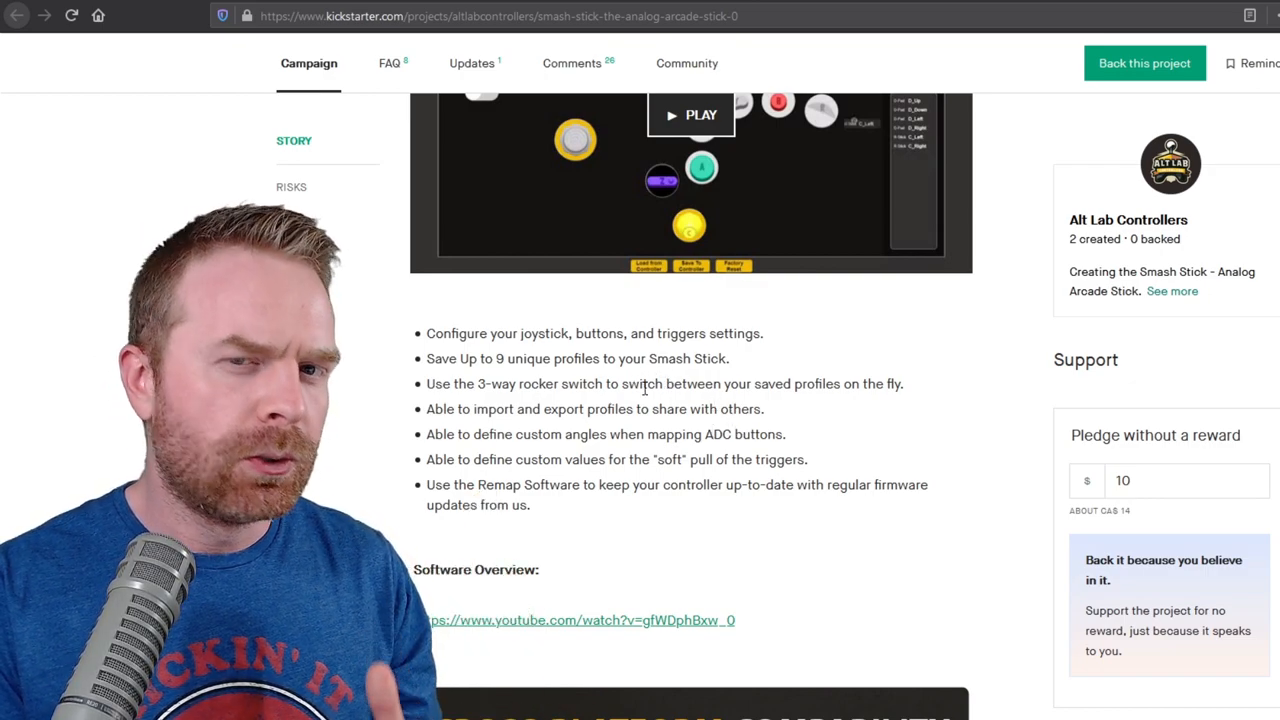
scroll("down", 3)
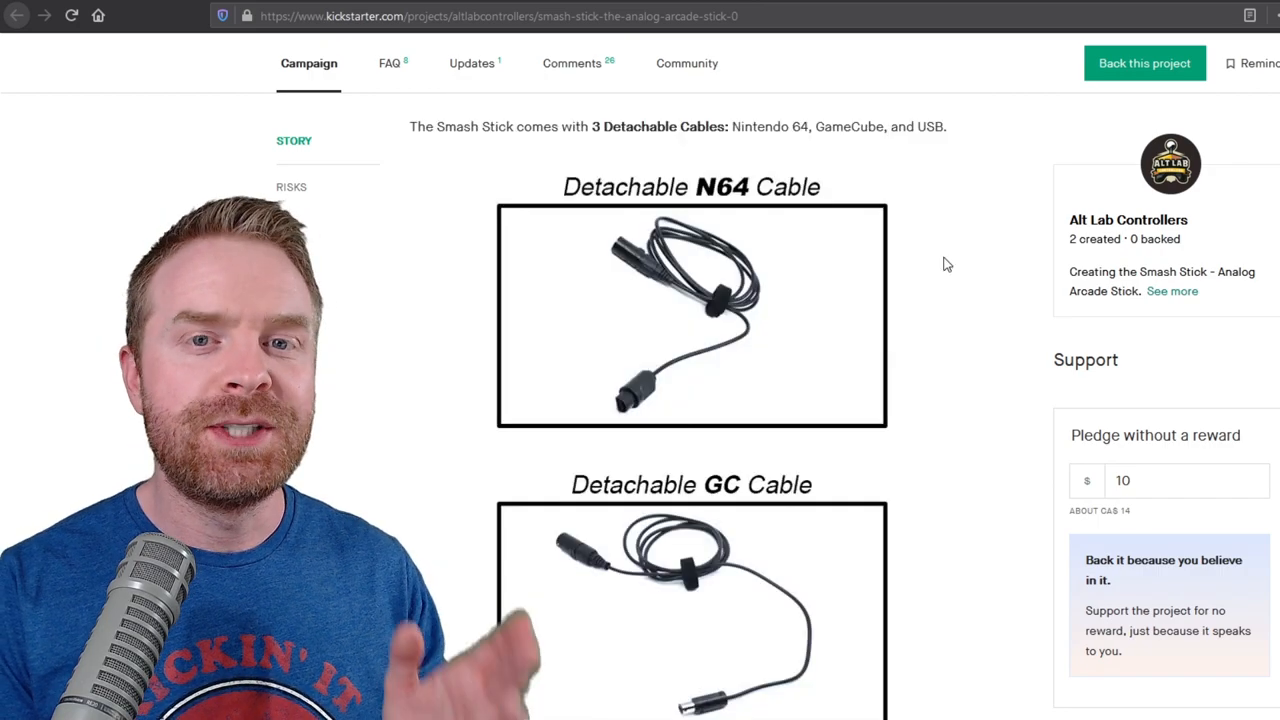
scroll("down", 3)
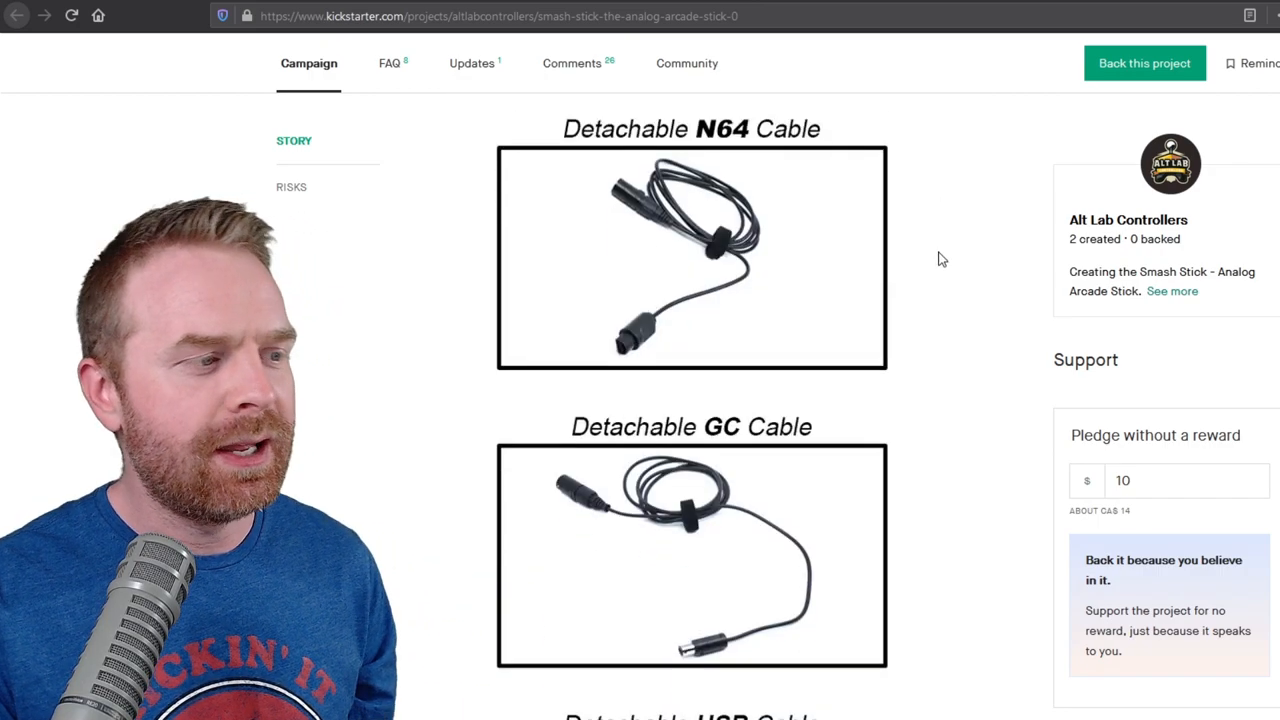
scroll("down", 3)
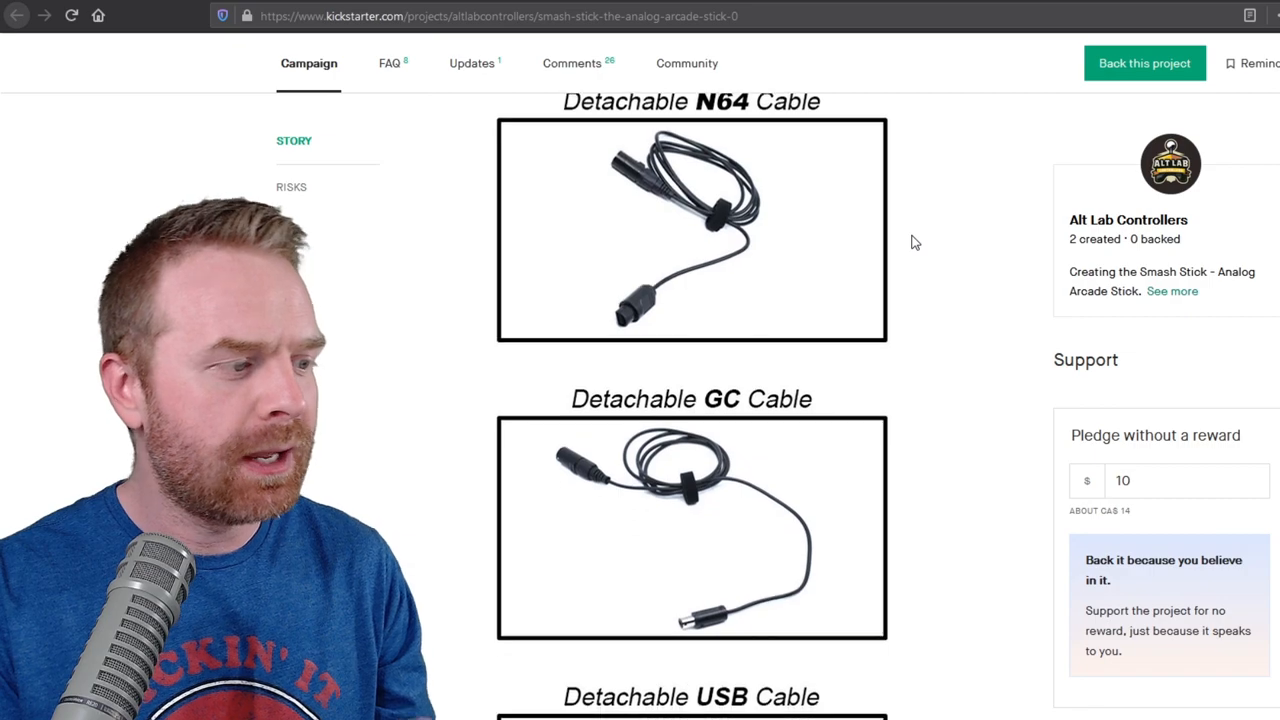
scroll("down", 3)
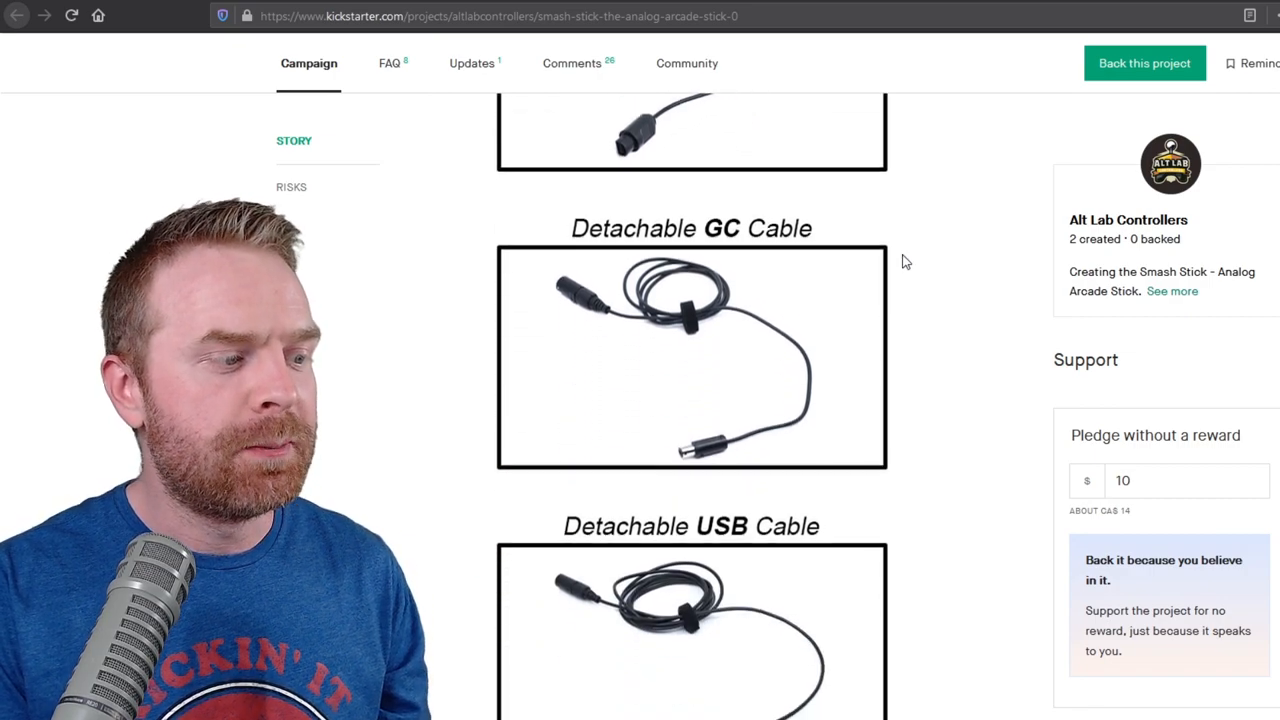
scroll("down", 3)
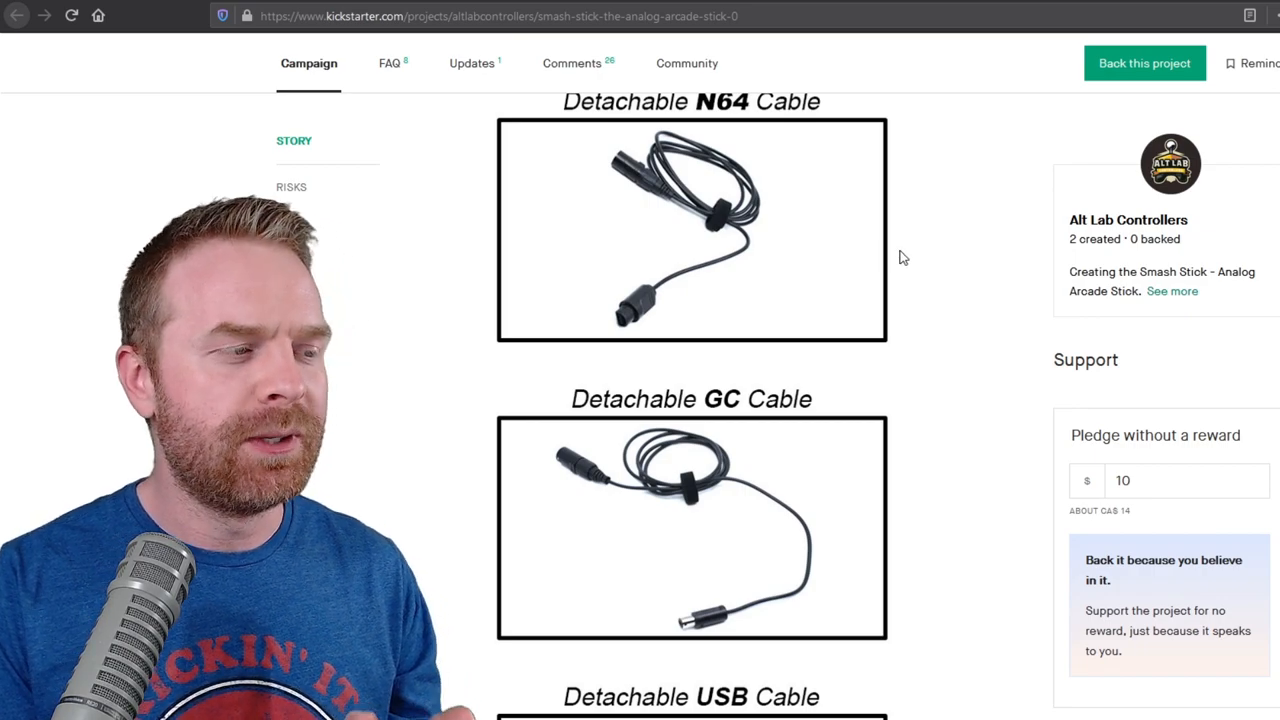
mouse_move(844, 252)
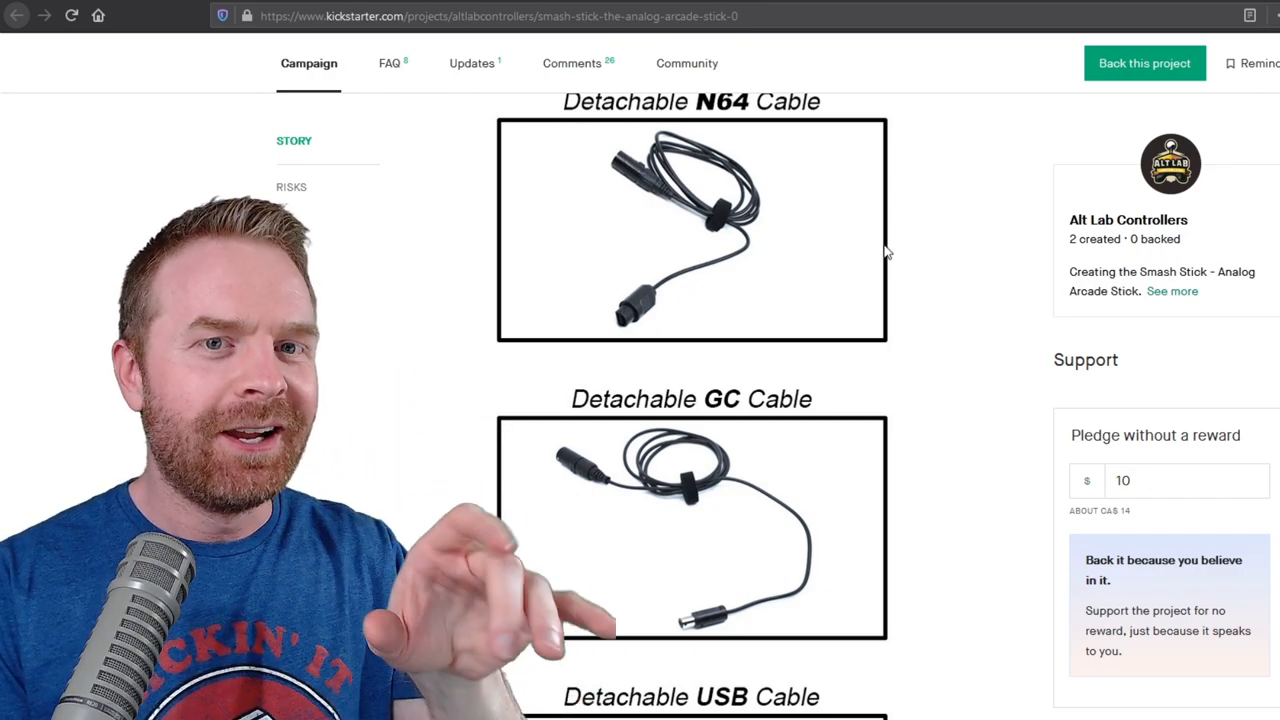
mouse_move(872, 266)
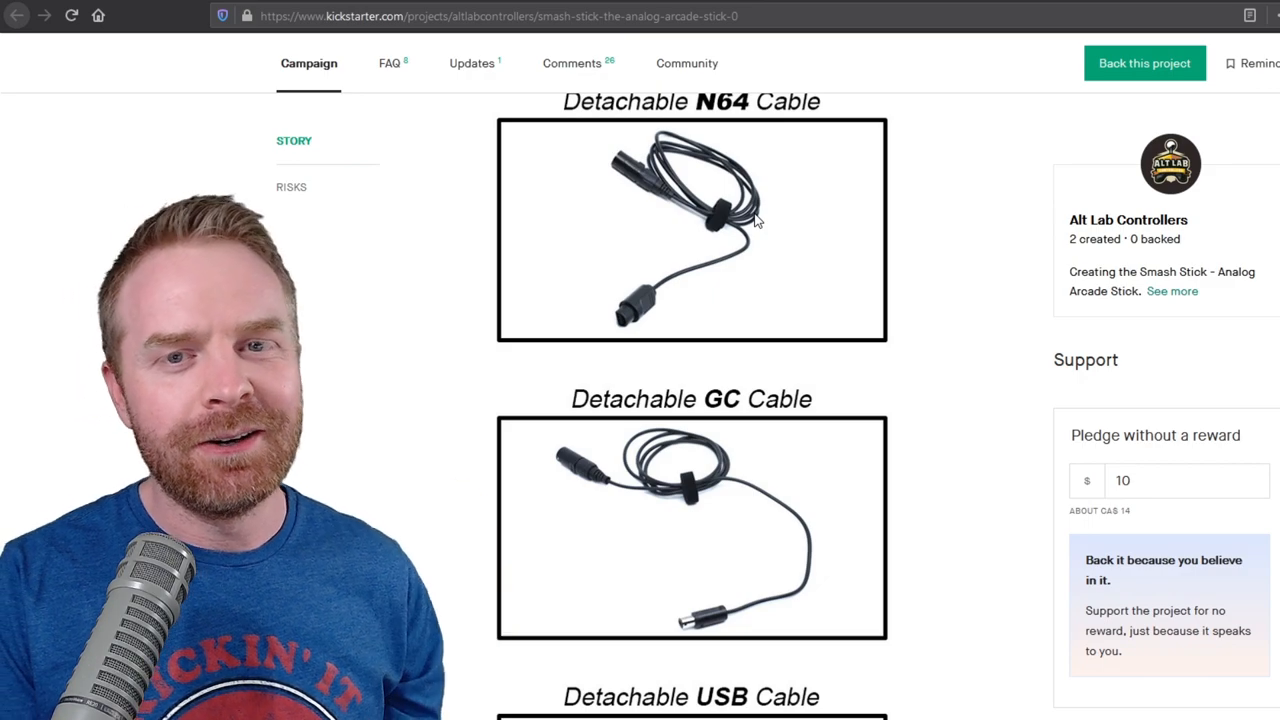
Scroll past the $1 Thank You tier to the $249 Retail Bundle and $495 Beta Bundle rewards.
scroll("down", 3)
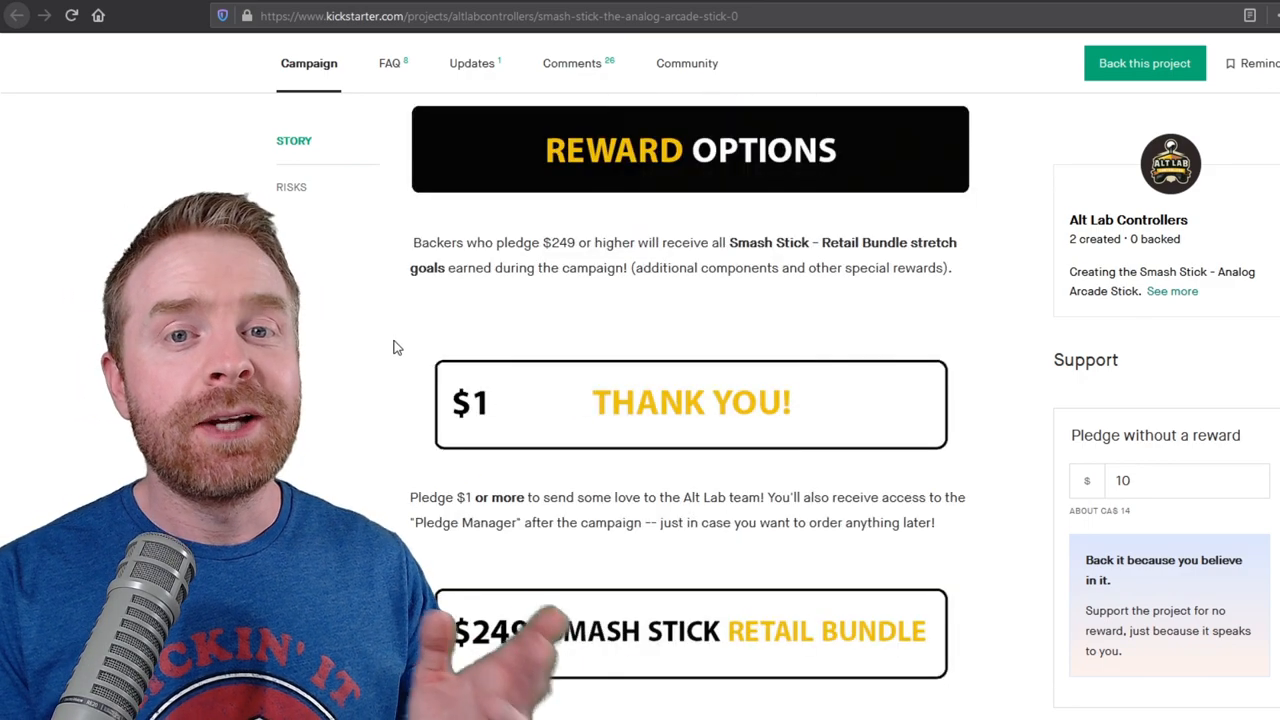
scroll("down", 3)
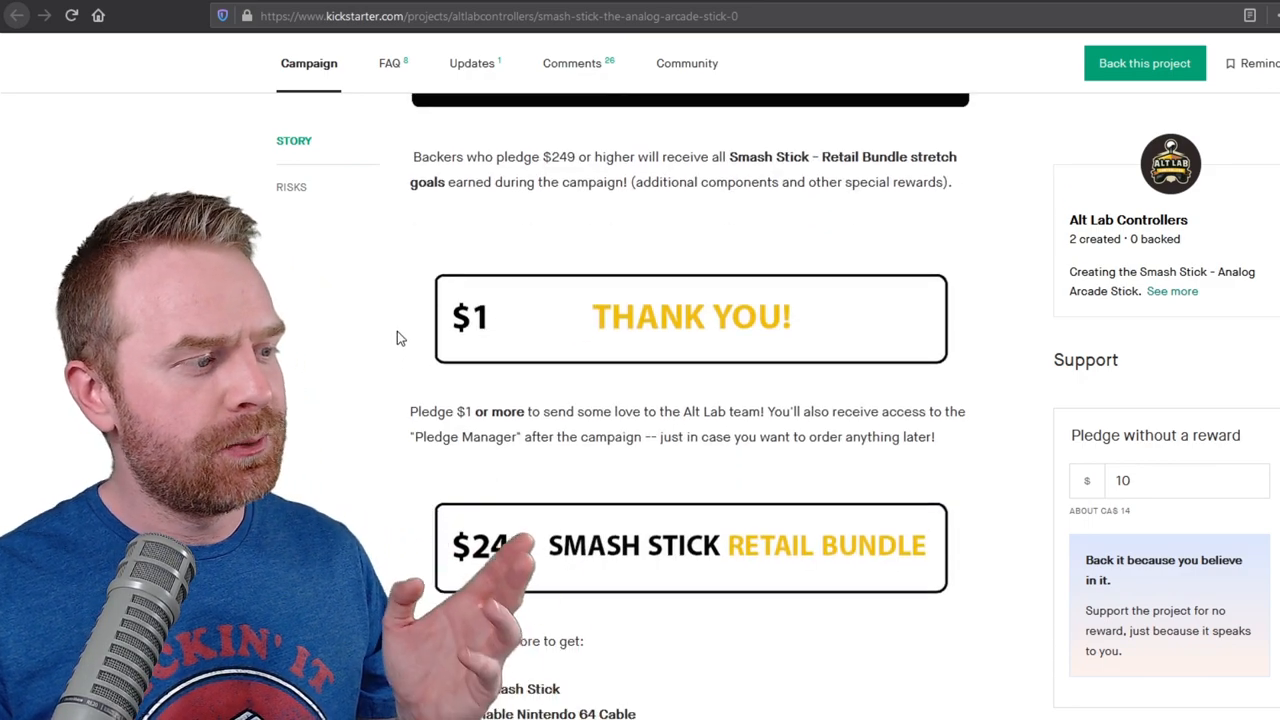
scroll("down", 3)
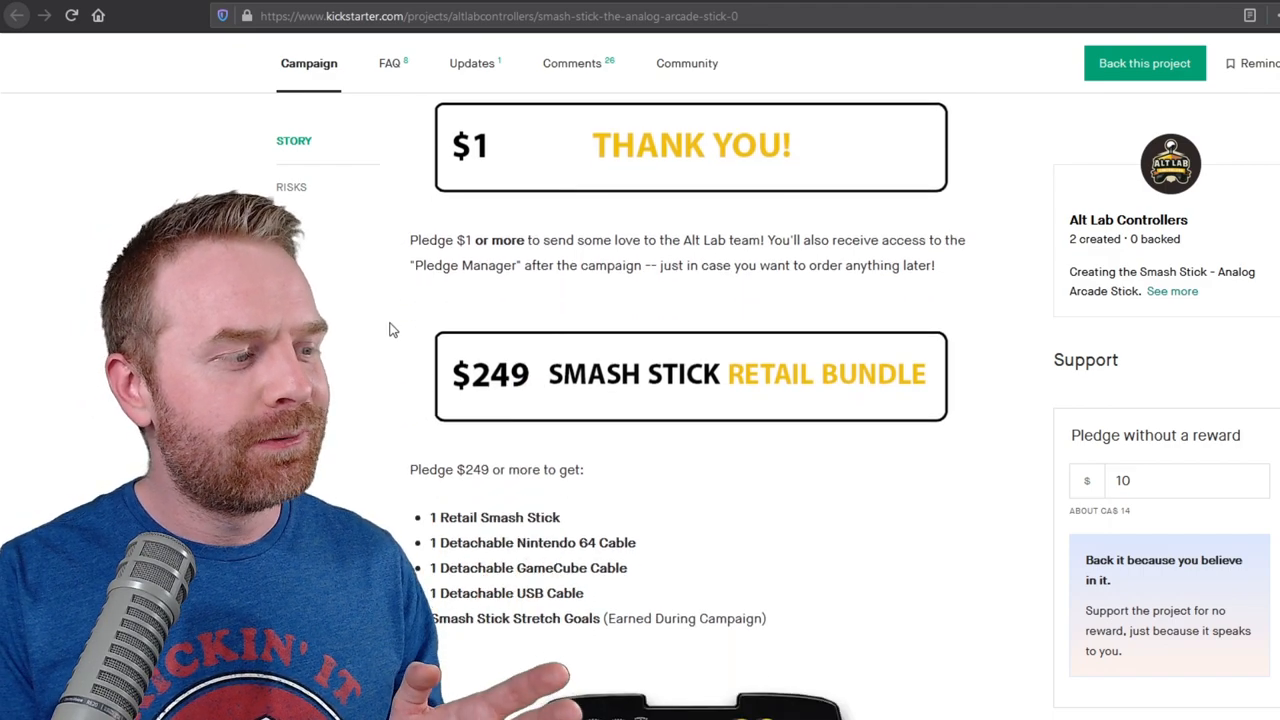
scroll("down", 3)
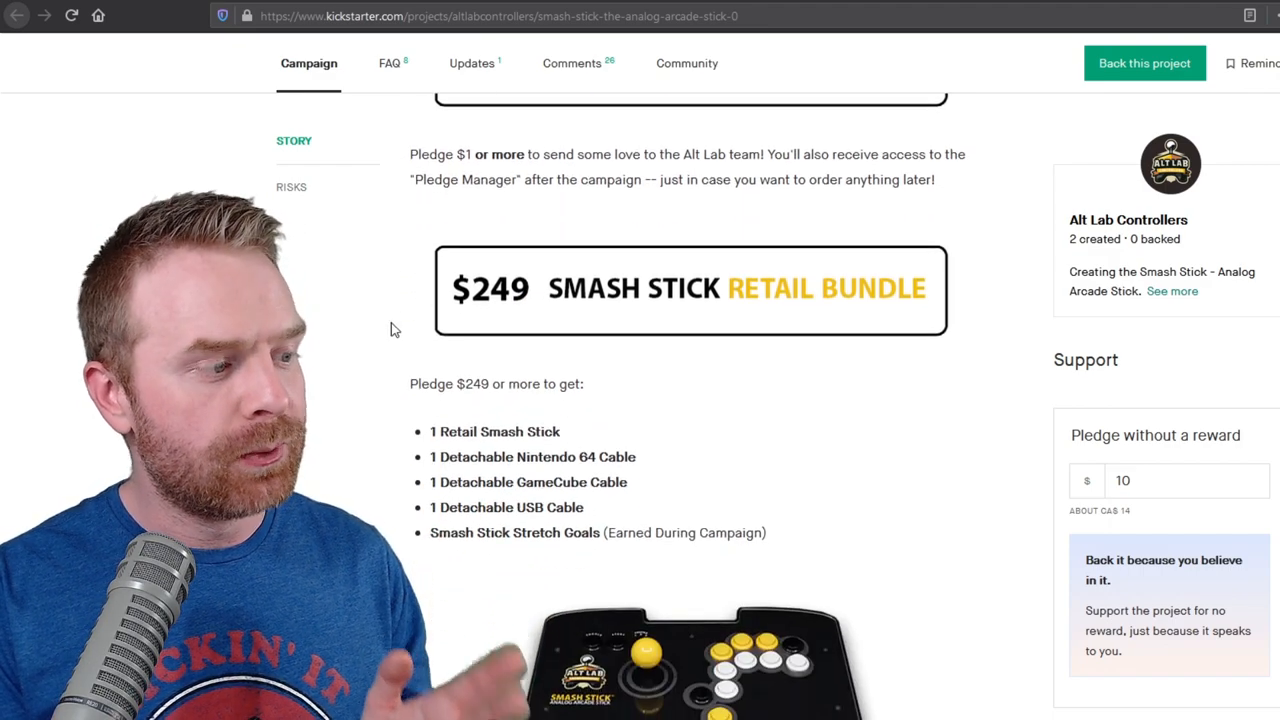
scroll("down", 3)
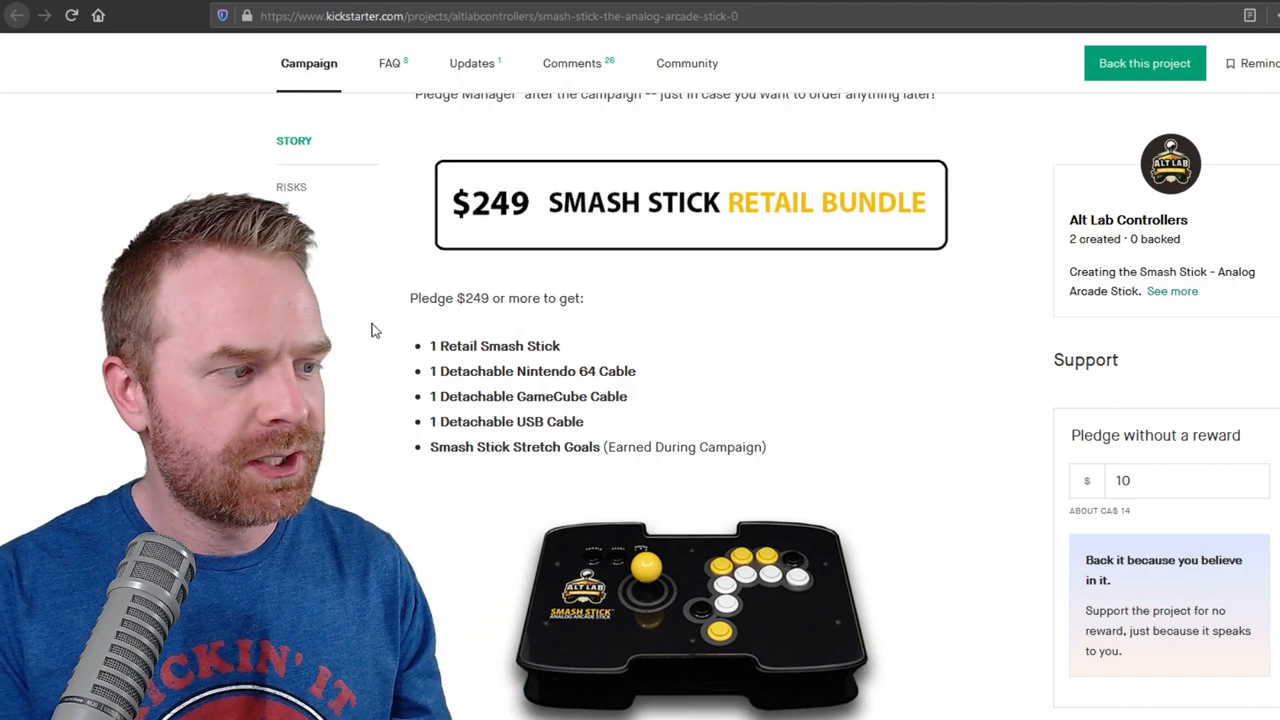
scroll("down", 3)
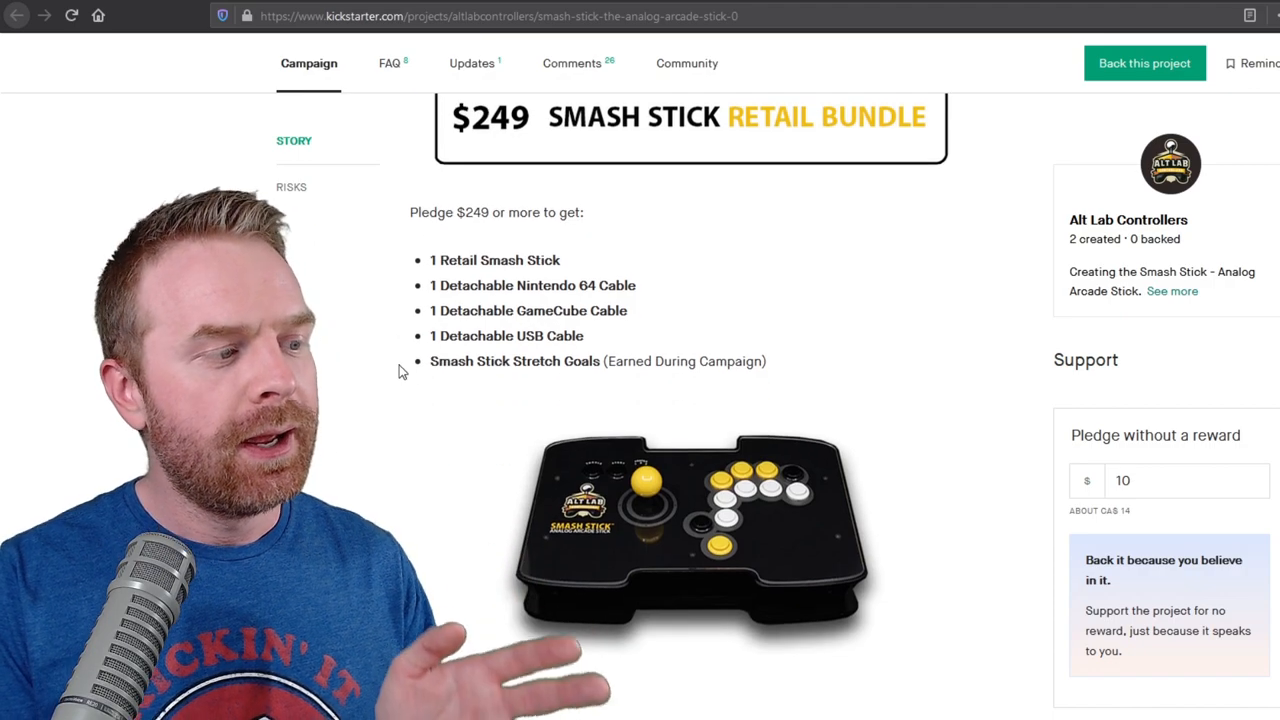
scroll("down", 3)
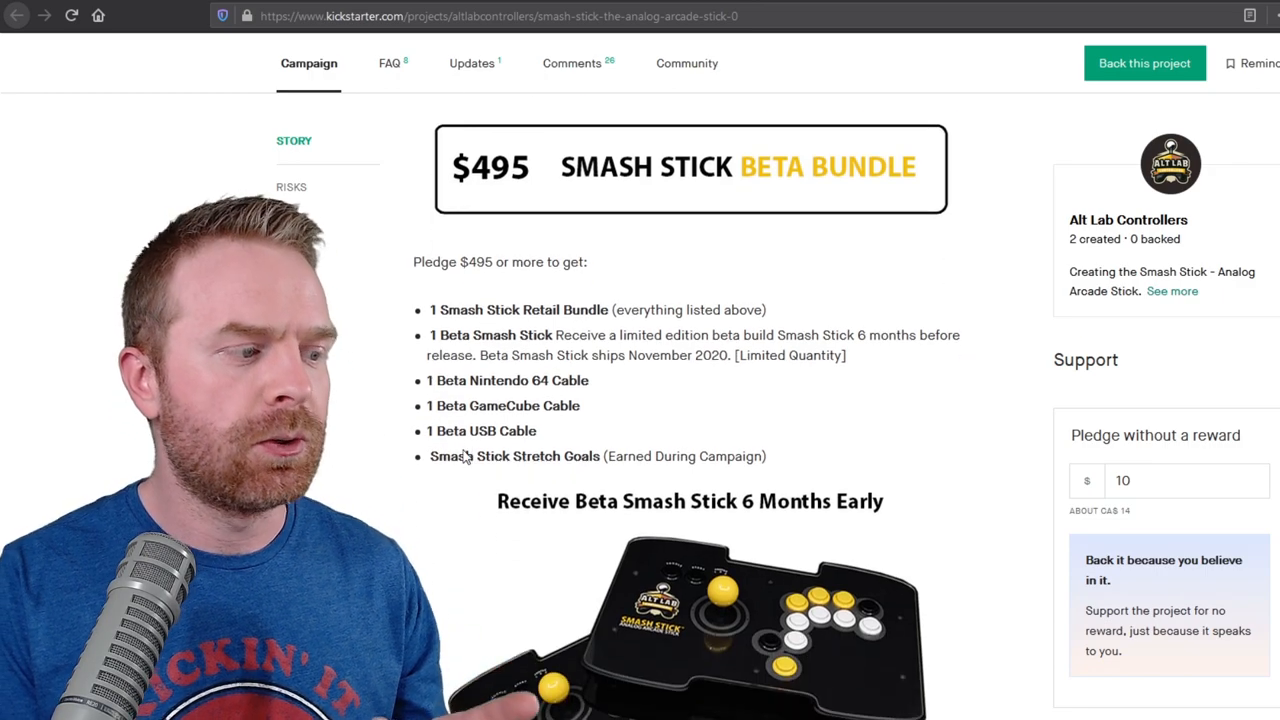
scroll("down", 3)
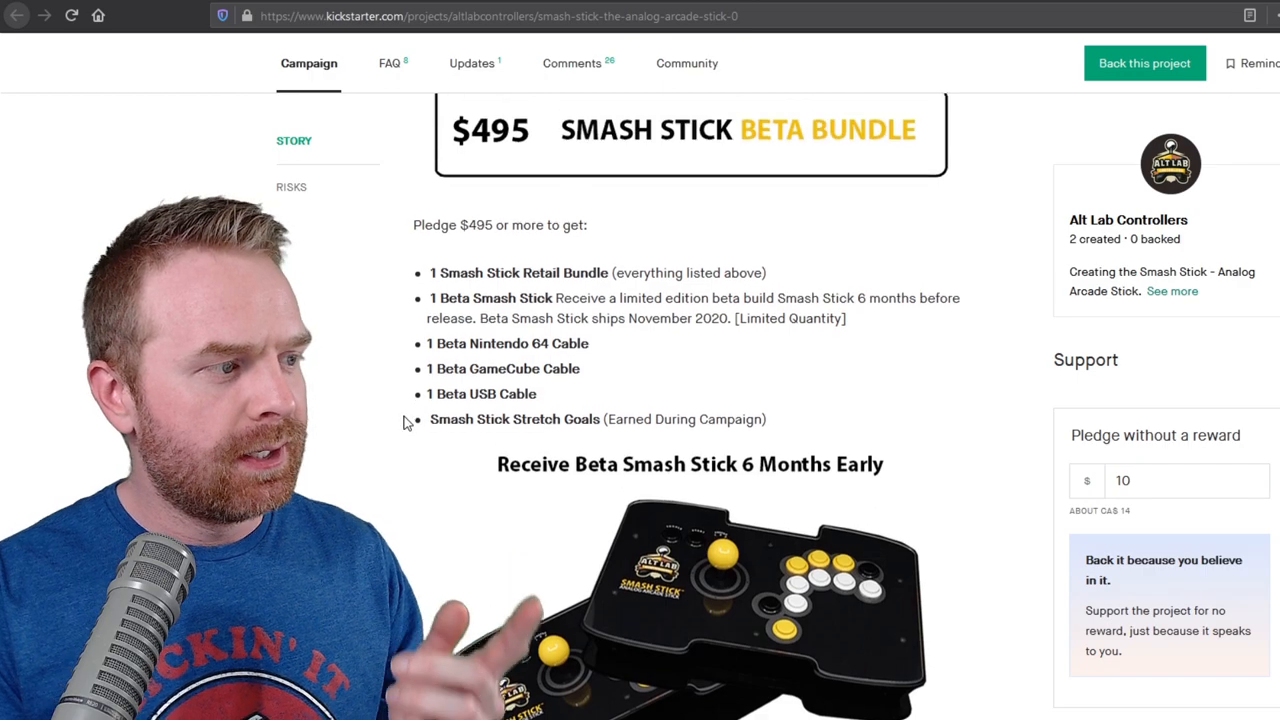
scroll("down", 3)
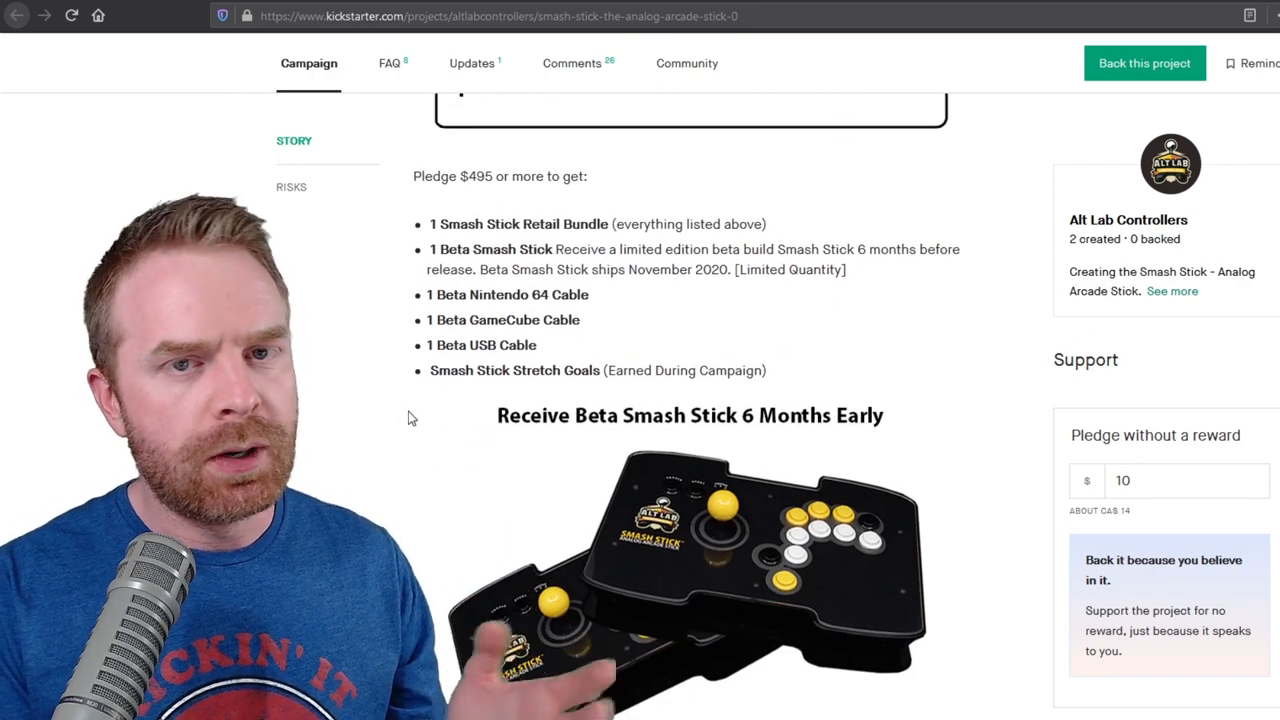
Scroll through the acrylic panel, $80,000 free shipping and $85,000 square gate stretch goals to the BatBall Top.
scroll("down", 3)
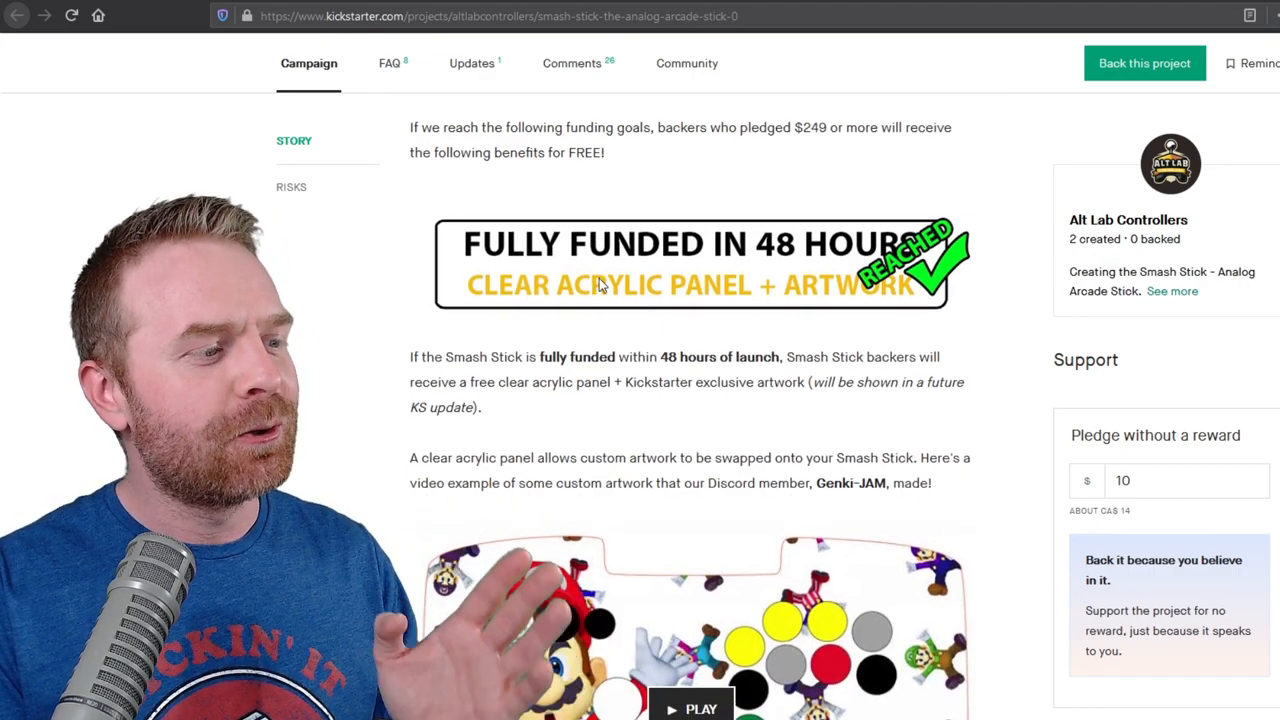
scroll("down", 3)
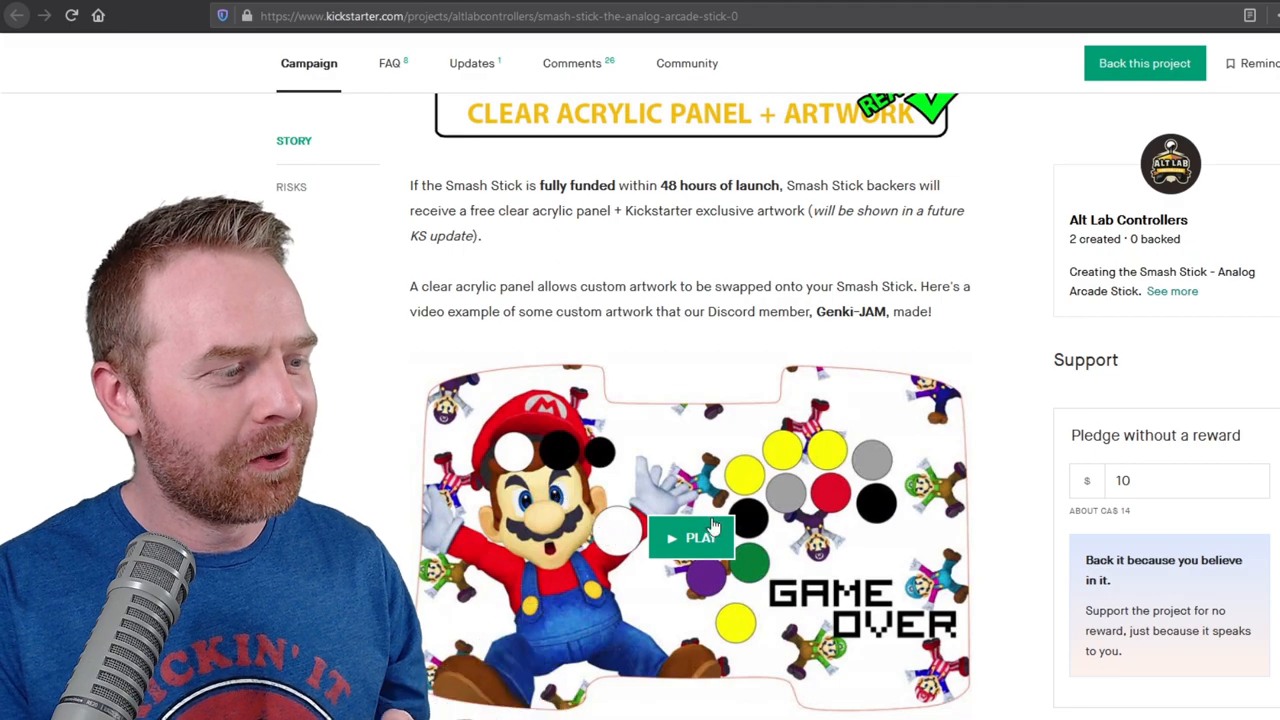
scroll("down", 3)
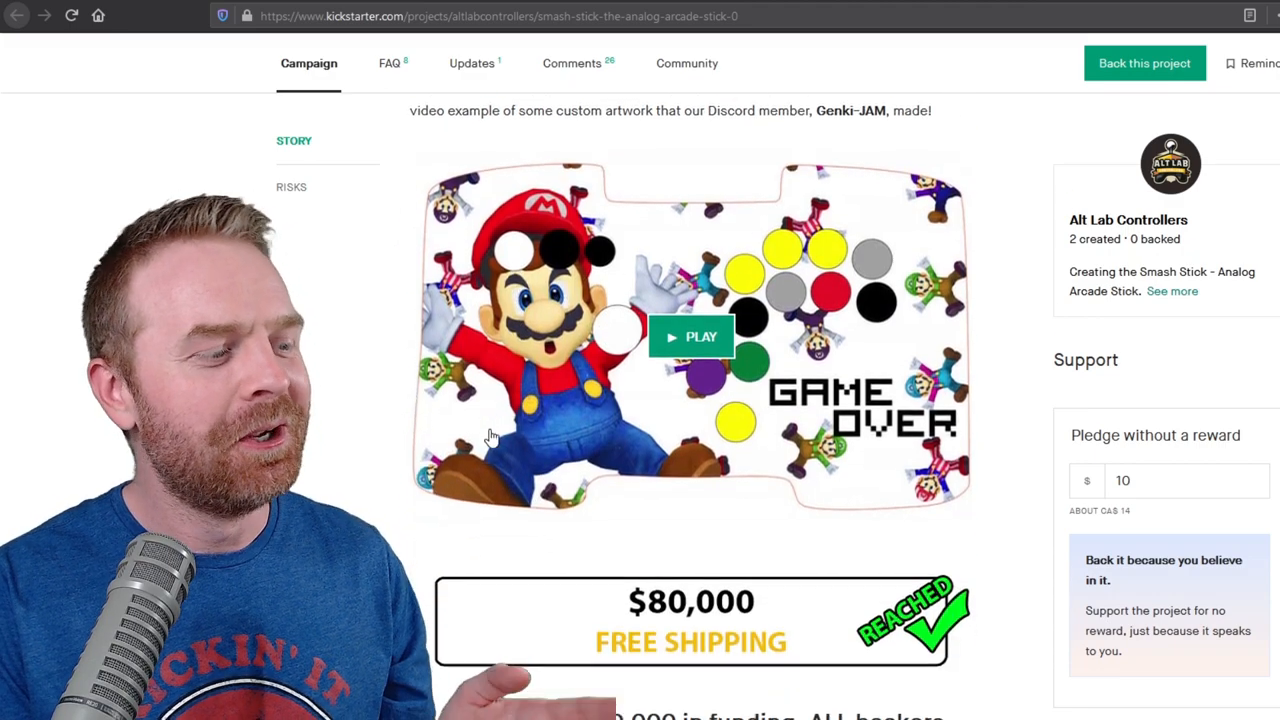
scroll("down", 3)
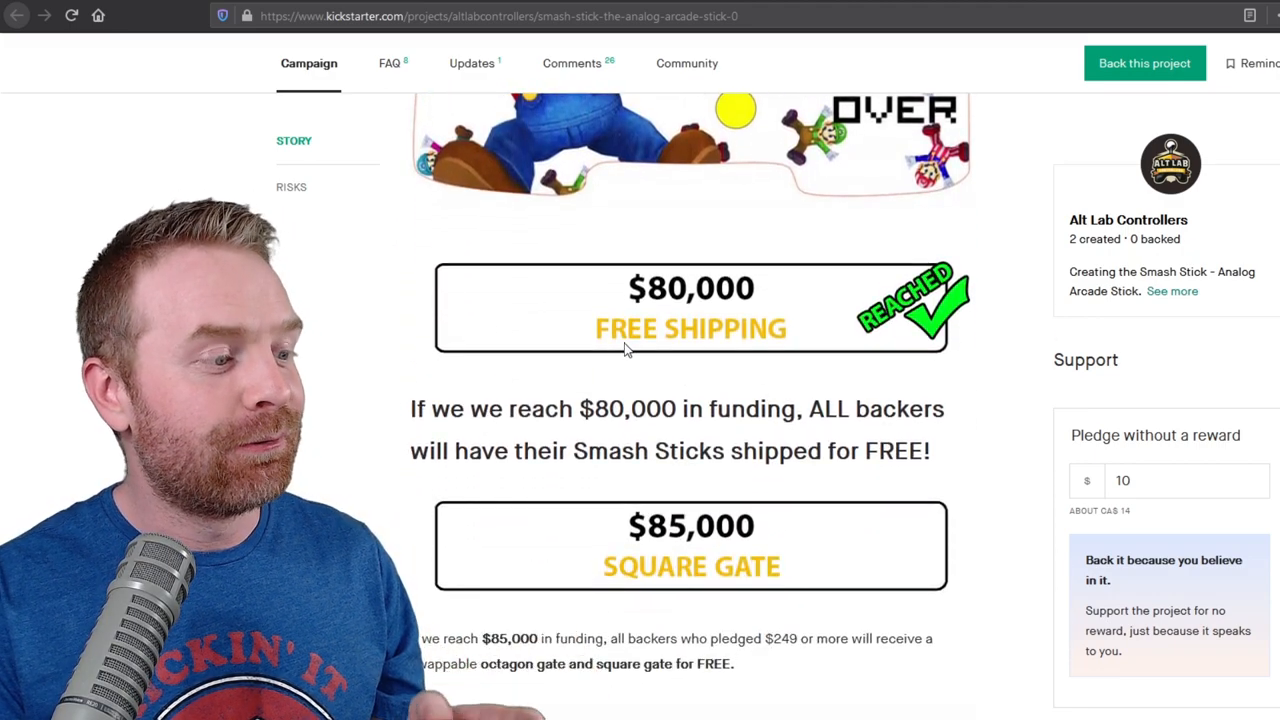
scroll("down", 3)
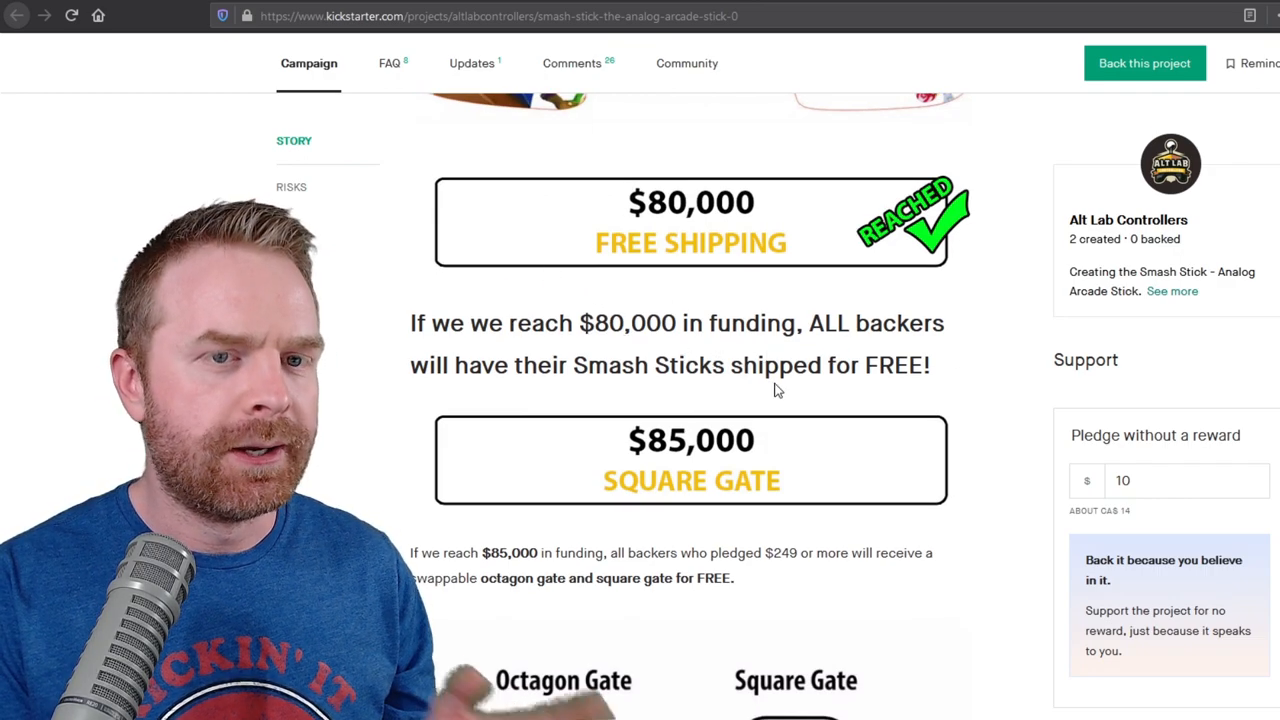
mouse_move(696, 348)
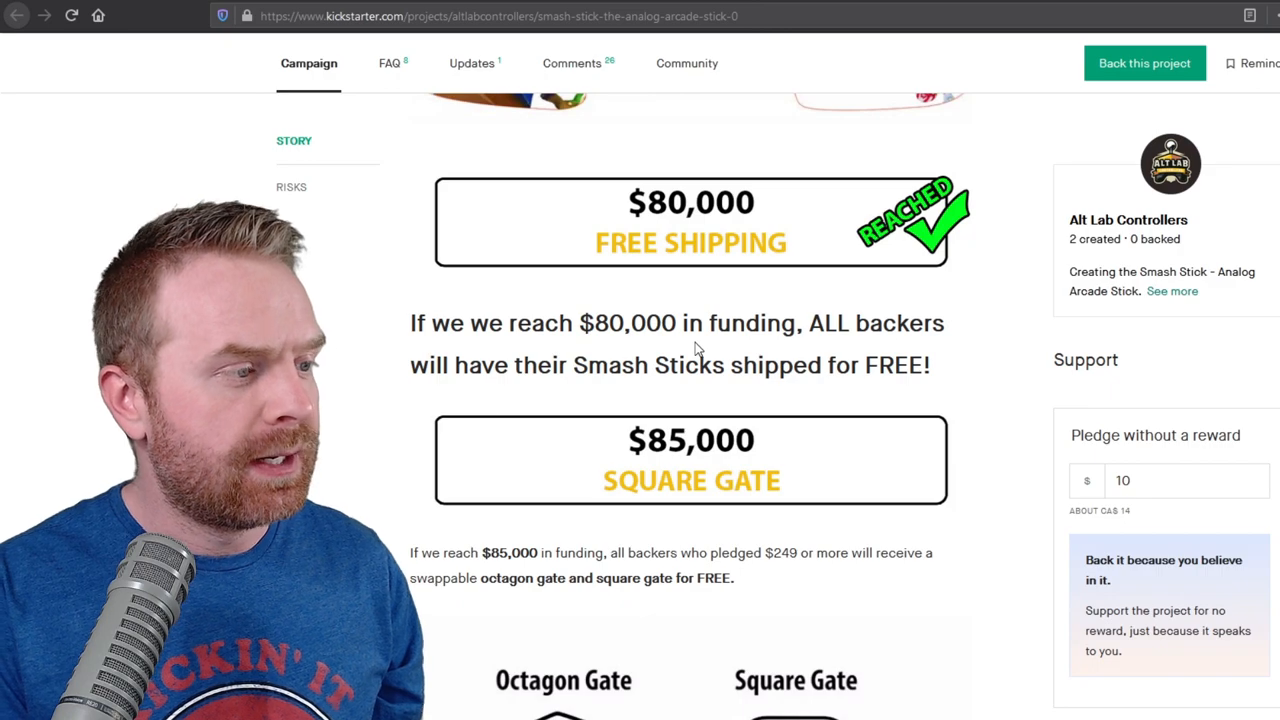
scroll("down", 3)
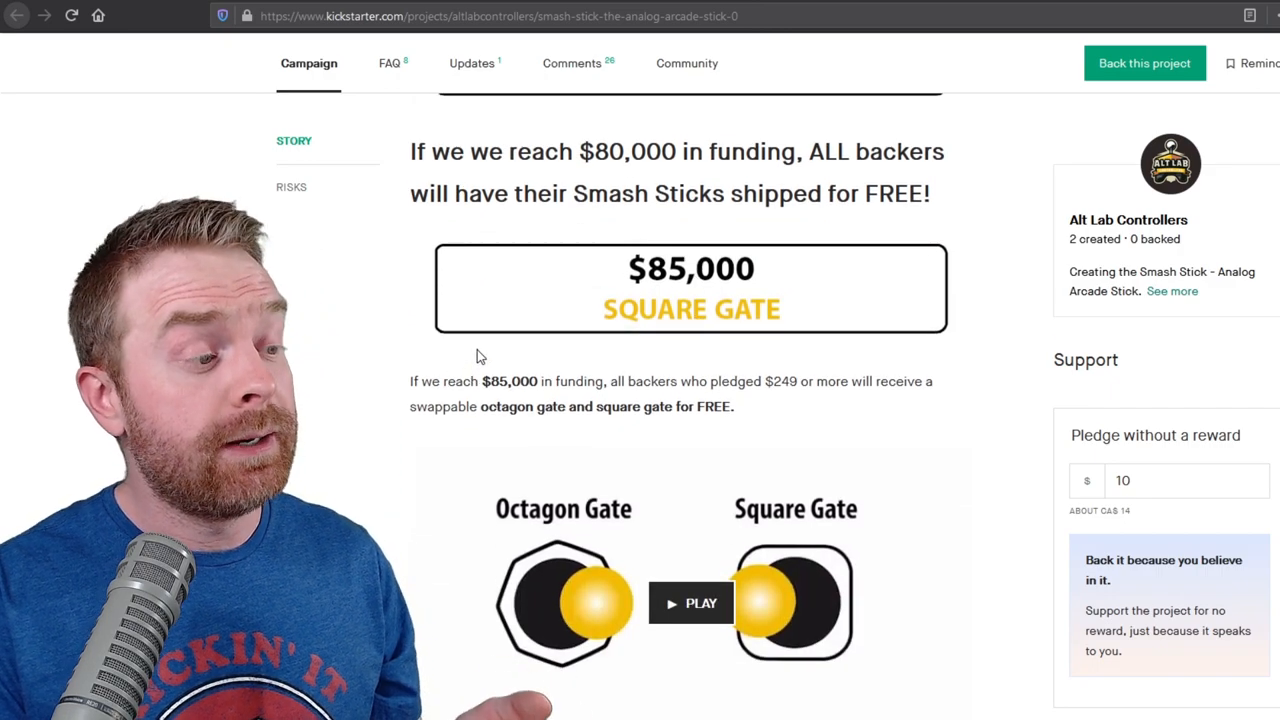
scroll("down", 3)
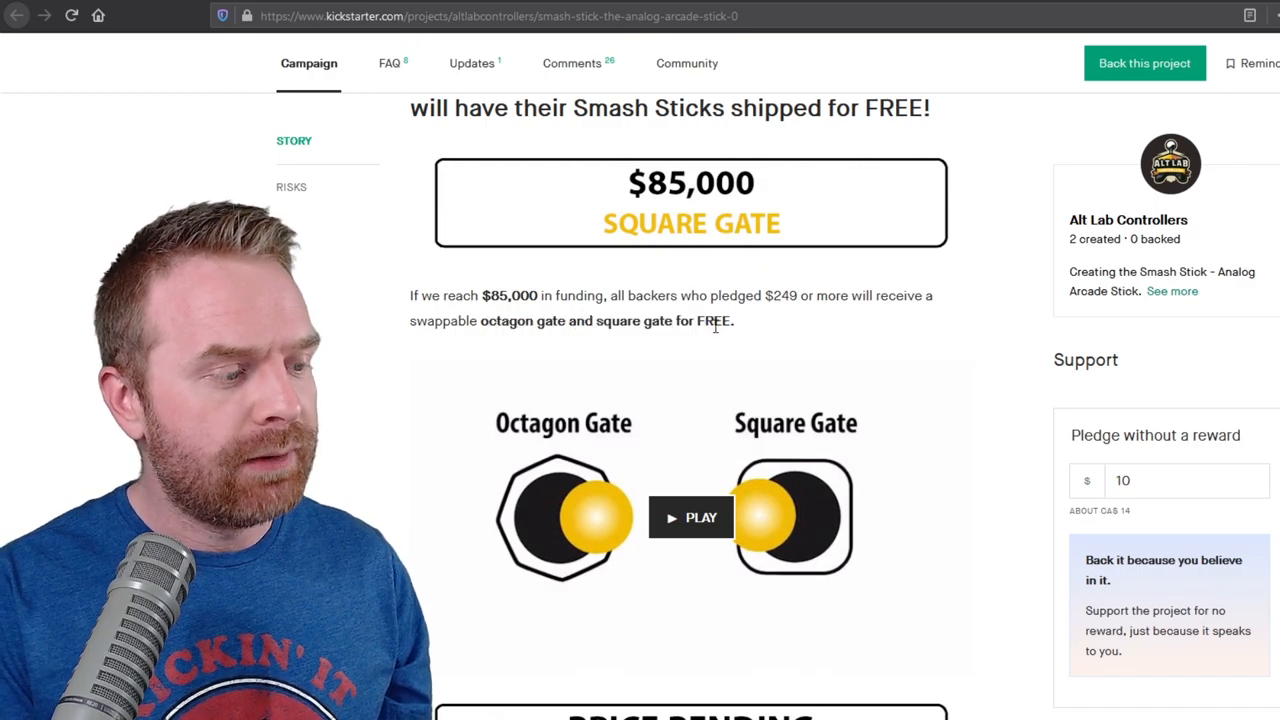
scroll("down", 3)
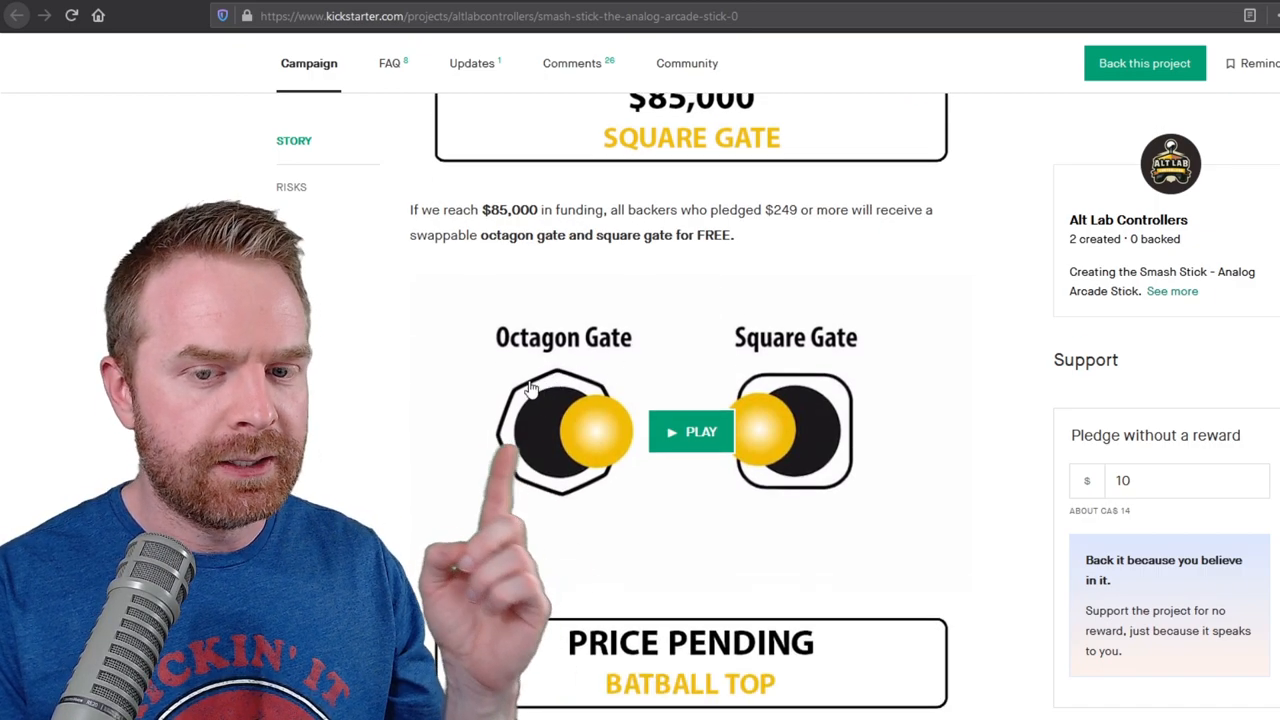
mouse_move(832, 364)
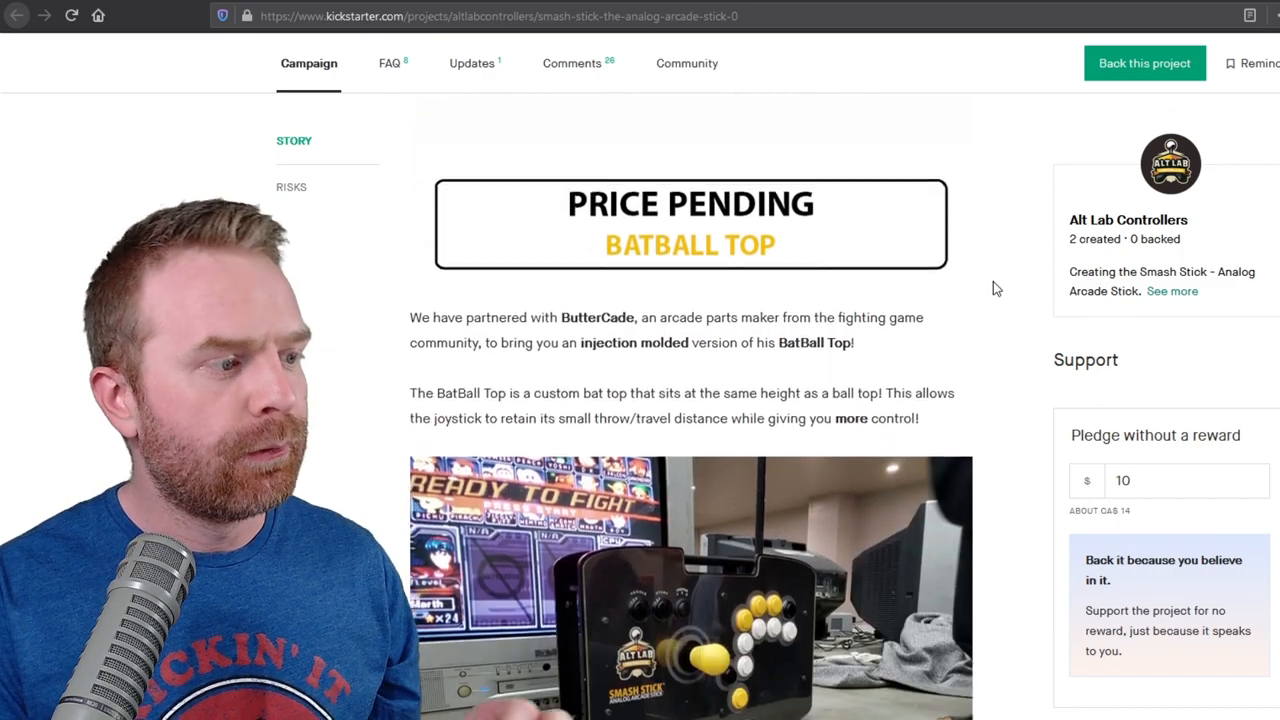
Scroll past the ButterCade BatBall Top photo to the player's tweet praising the stick top and its photos.
scroll("down", 3)
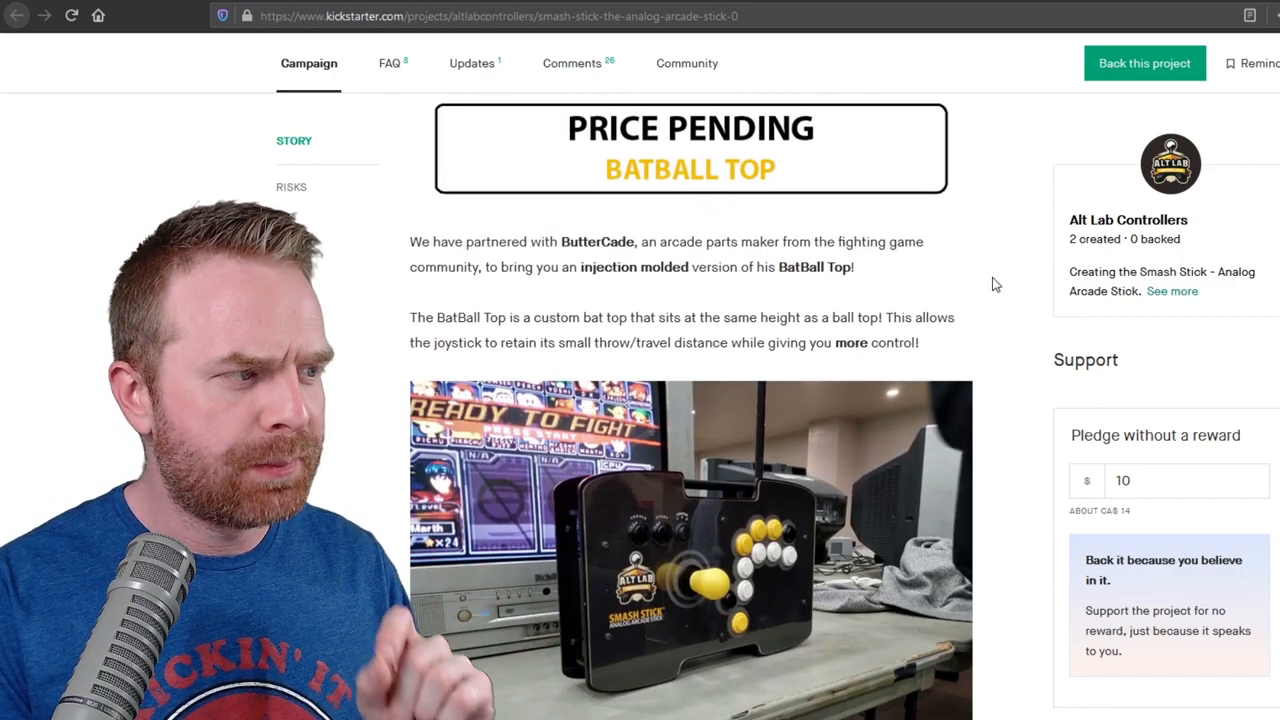
scroll("down", 3)
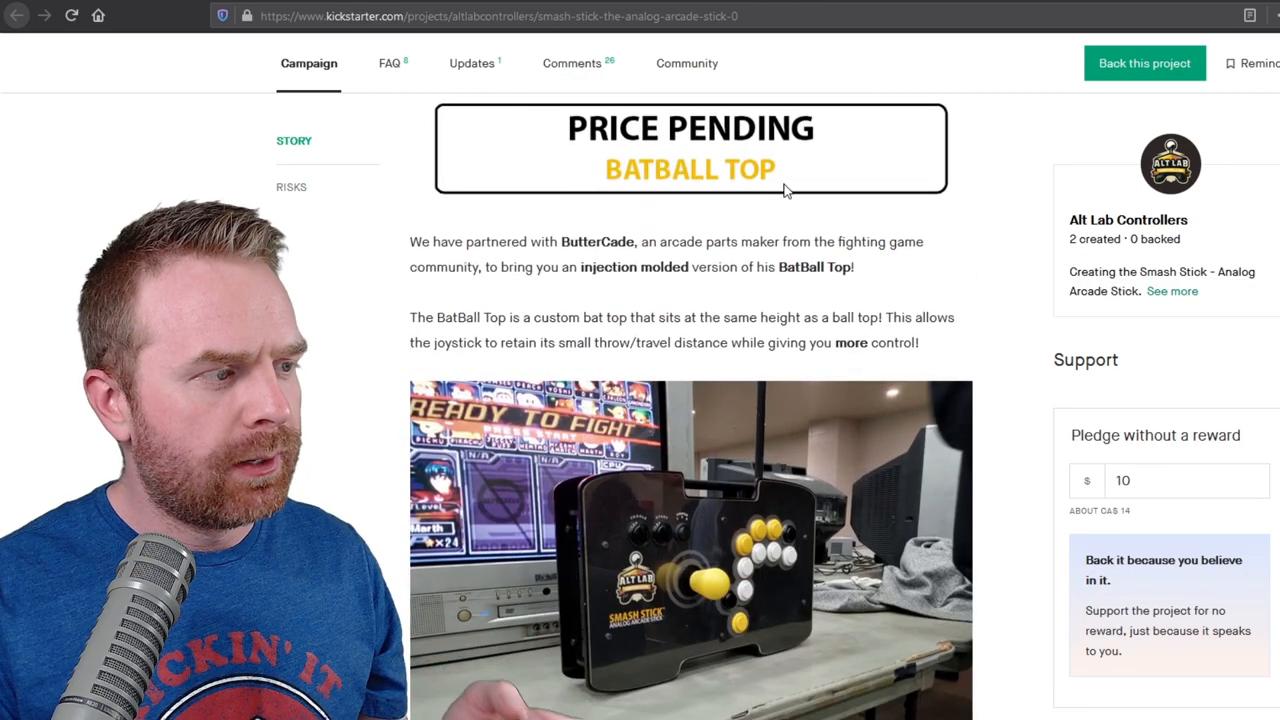
mouse_move(638, 196)
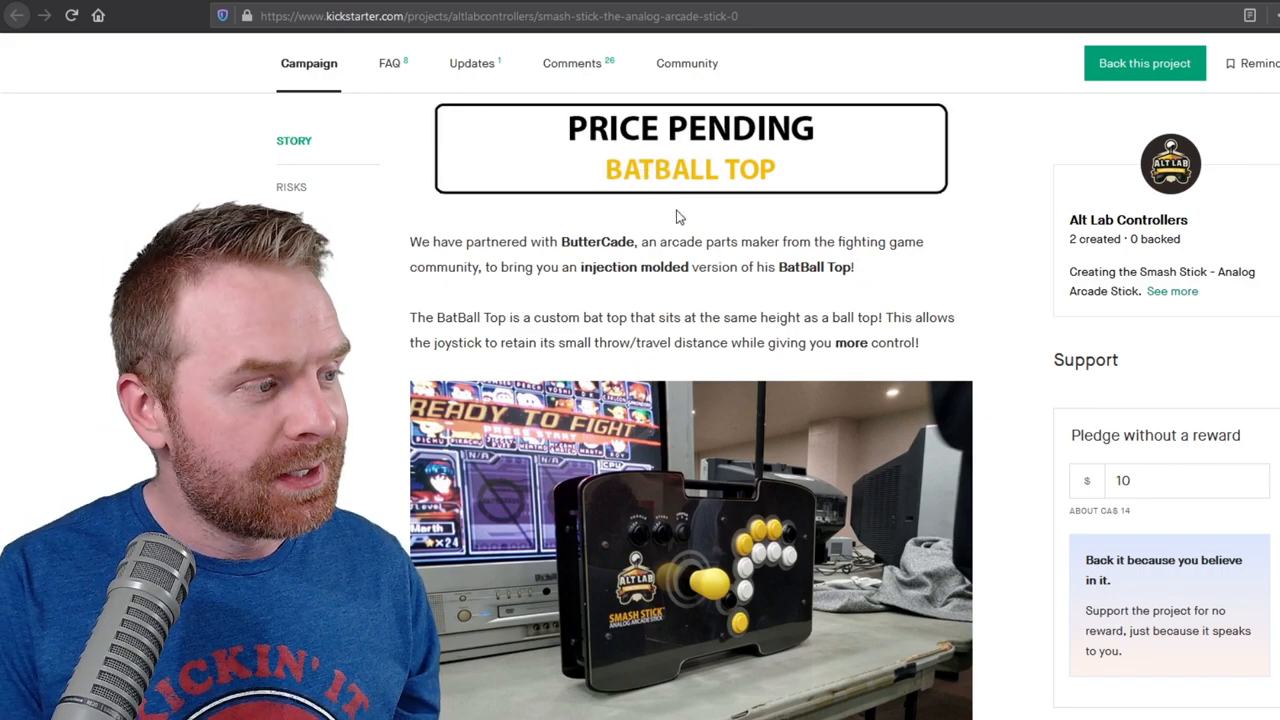
scroll("down", 3)
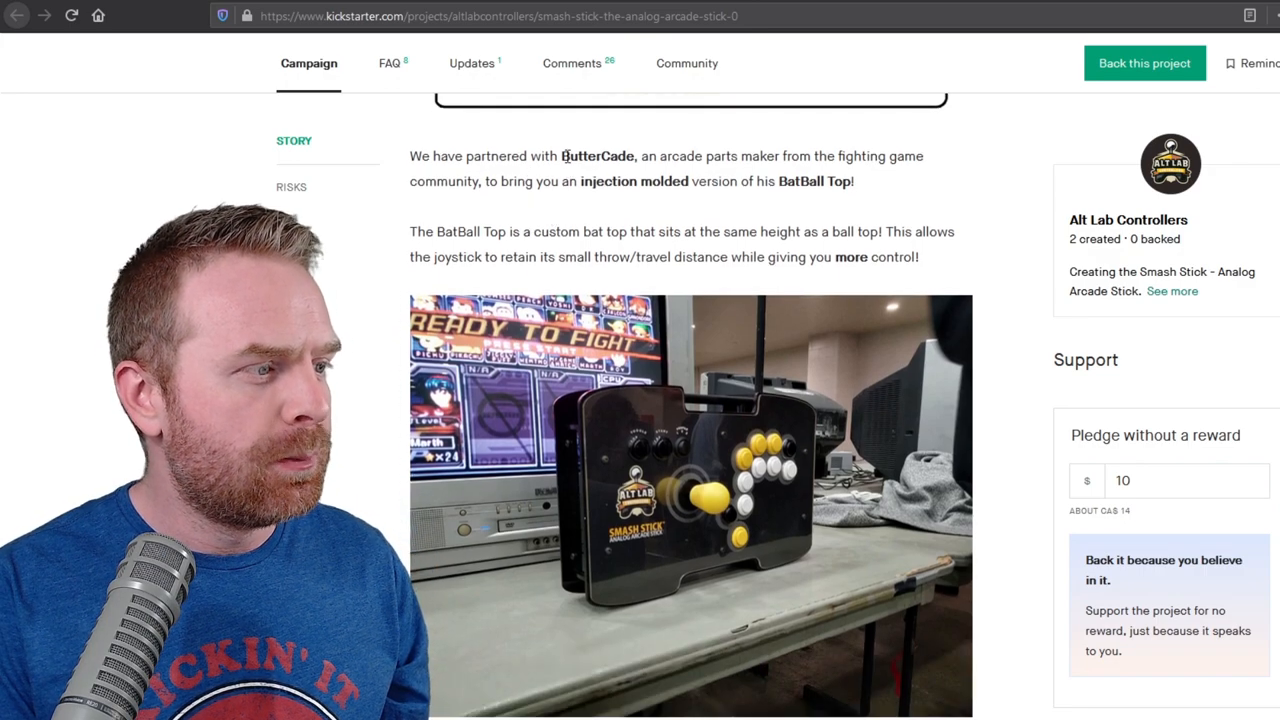
scroll("down", 3)
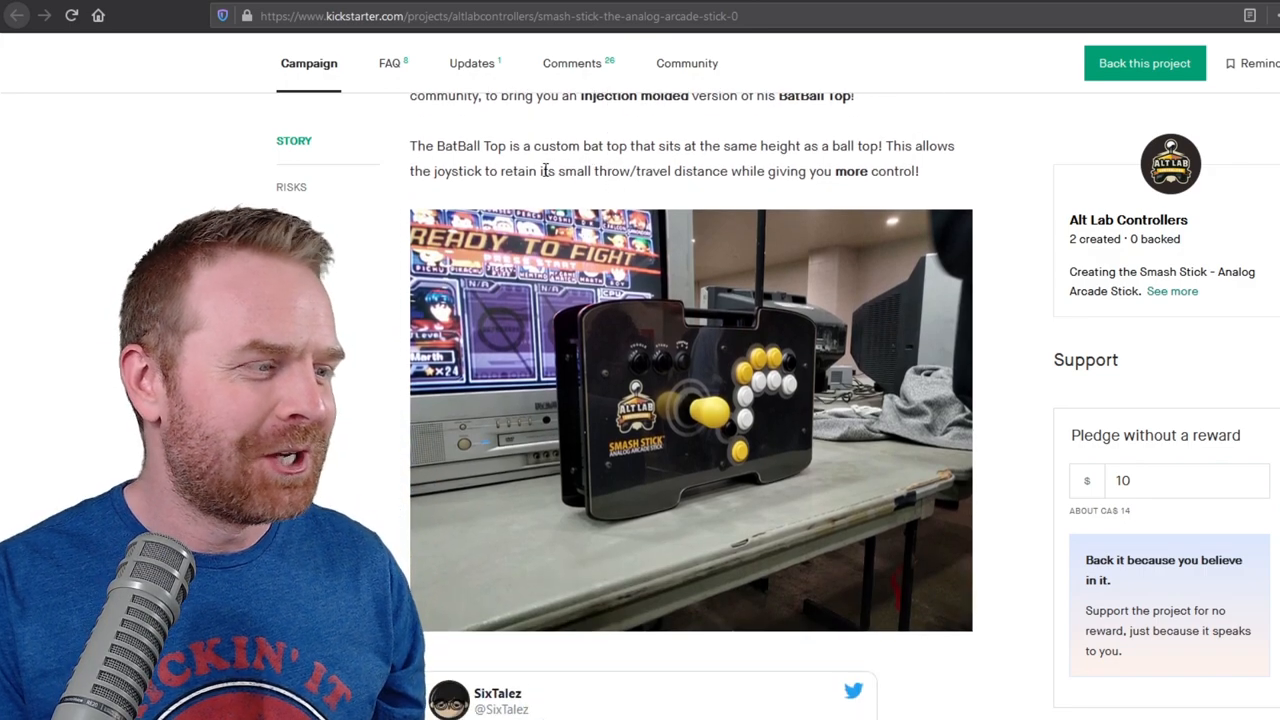
scroll("down", 3)
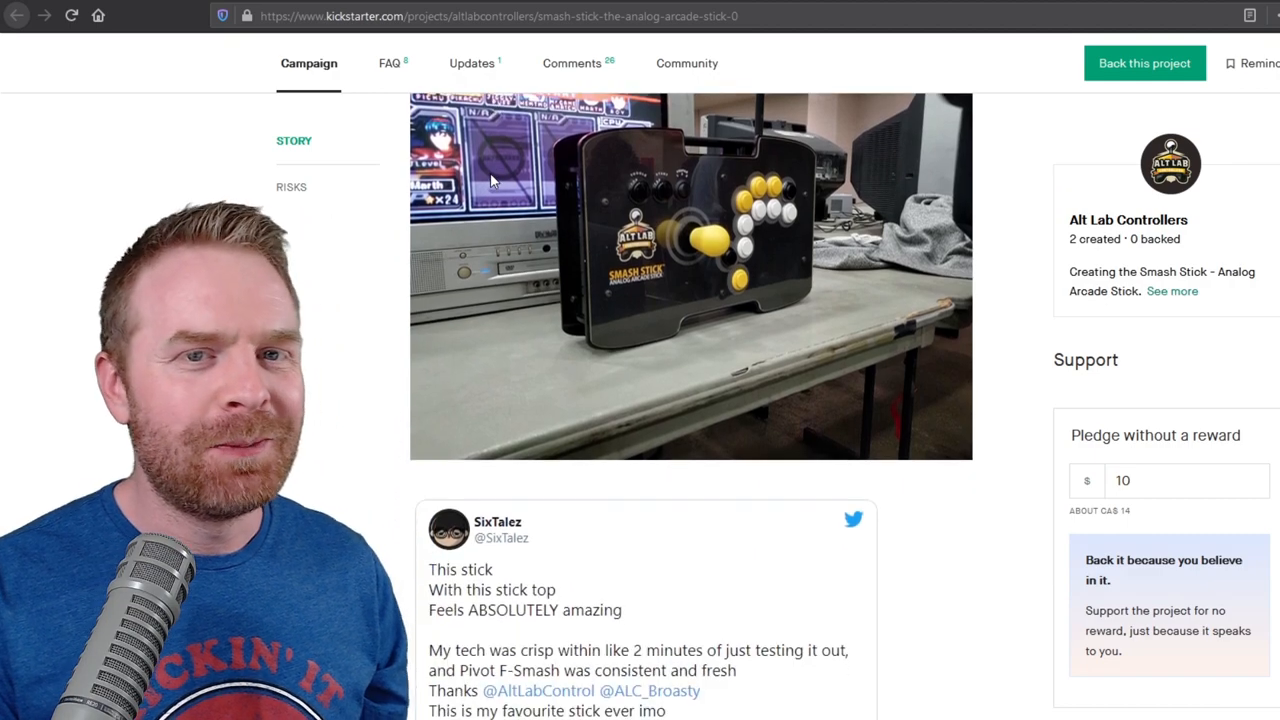
scroll("down", 3)
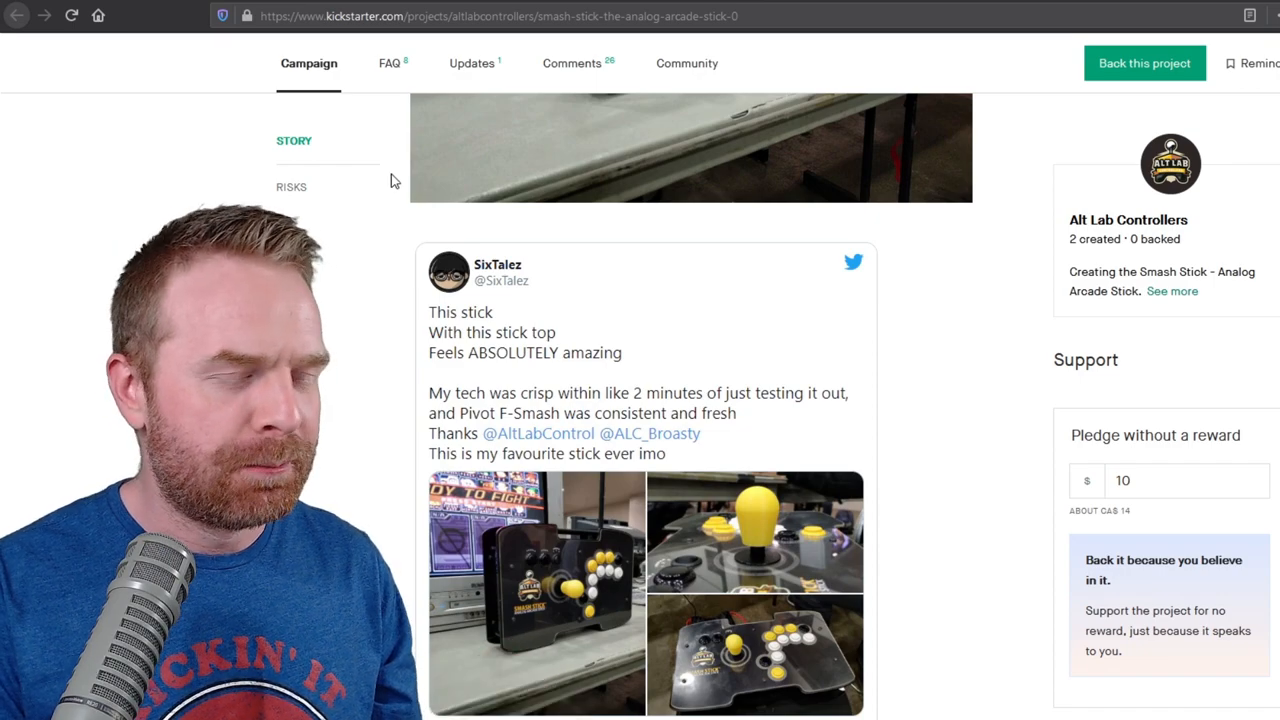
scroll("down", 3)
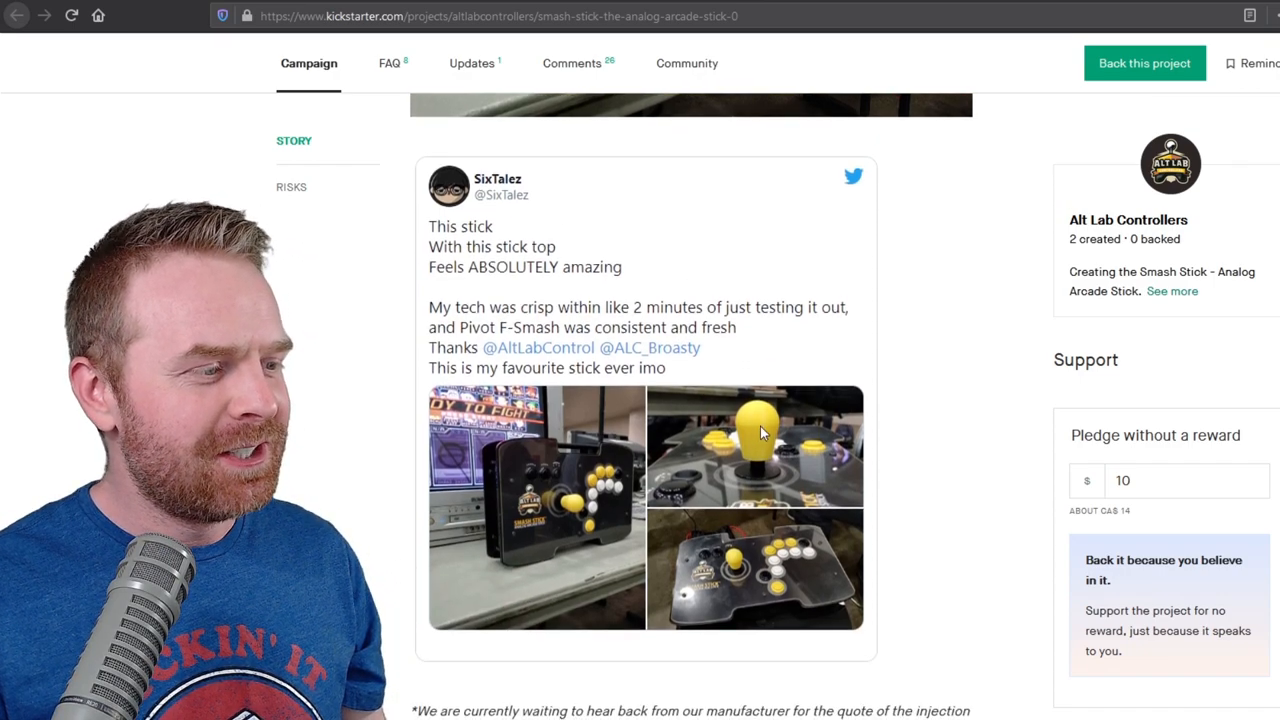
mouse_move(876, 456)
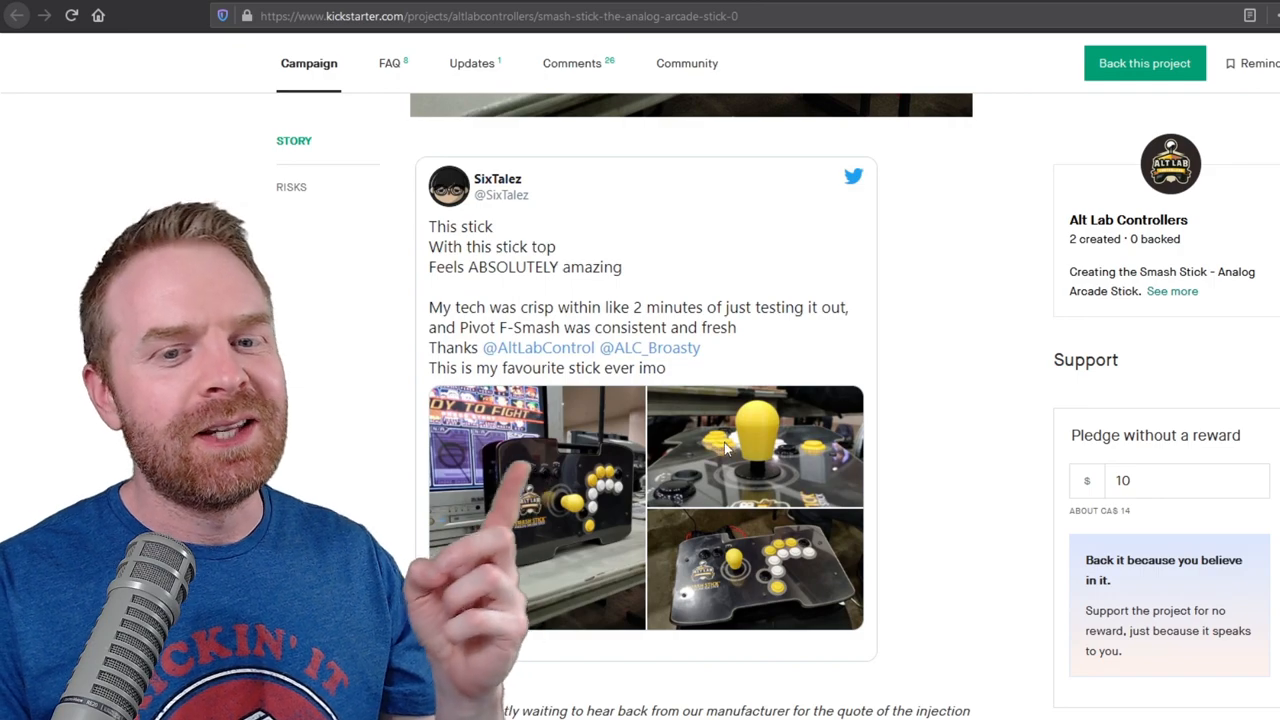
scroll("down", 3)
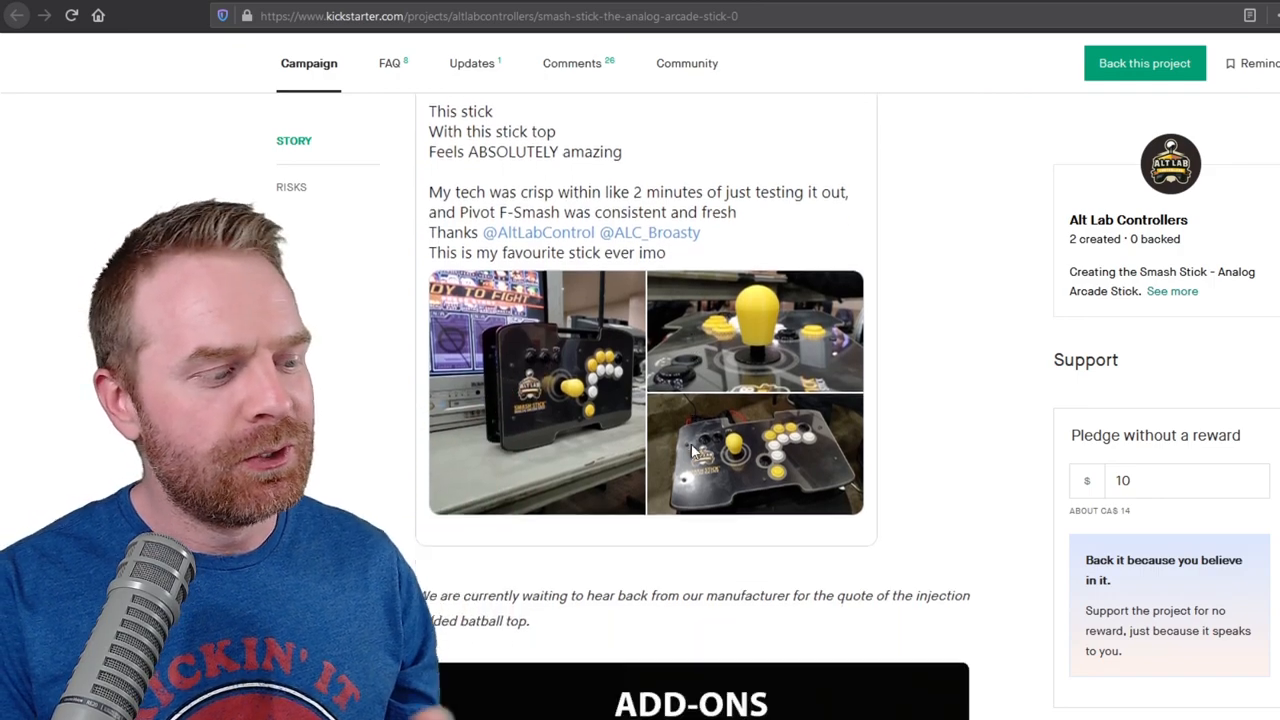
Bring the ADD-ONS prices and the free SHIPPING for backers section into view.
scroll("down", 3)
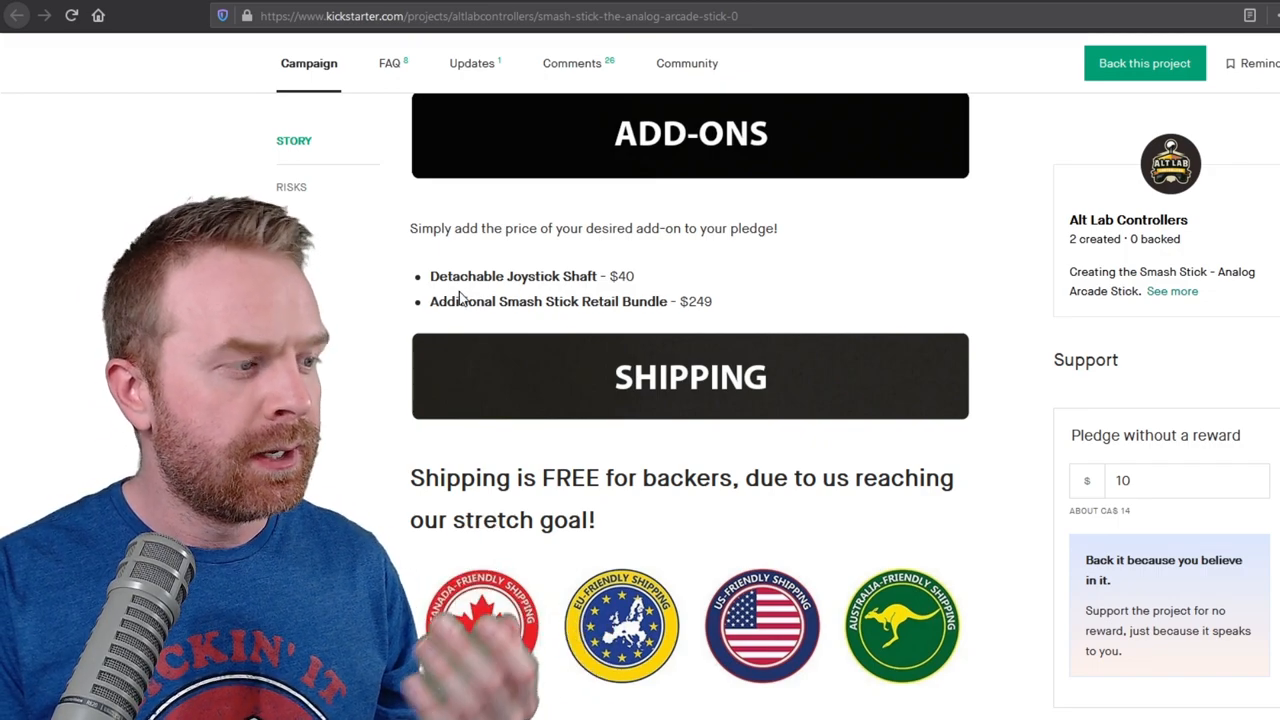
double_click(620, 276)
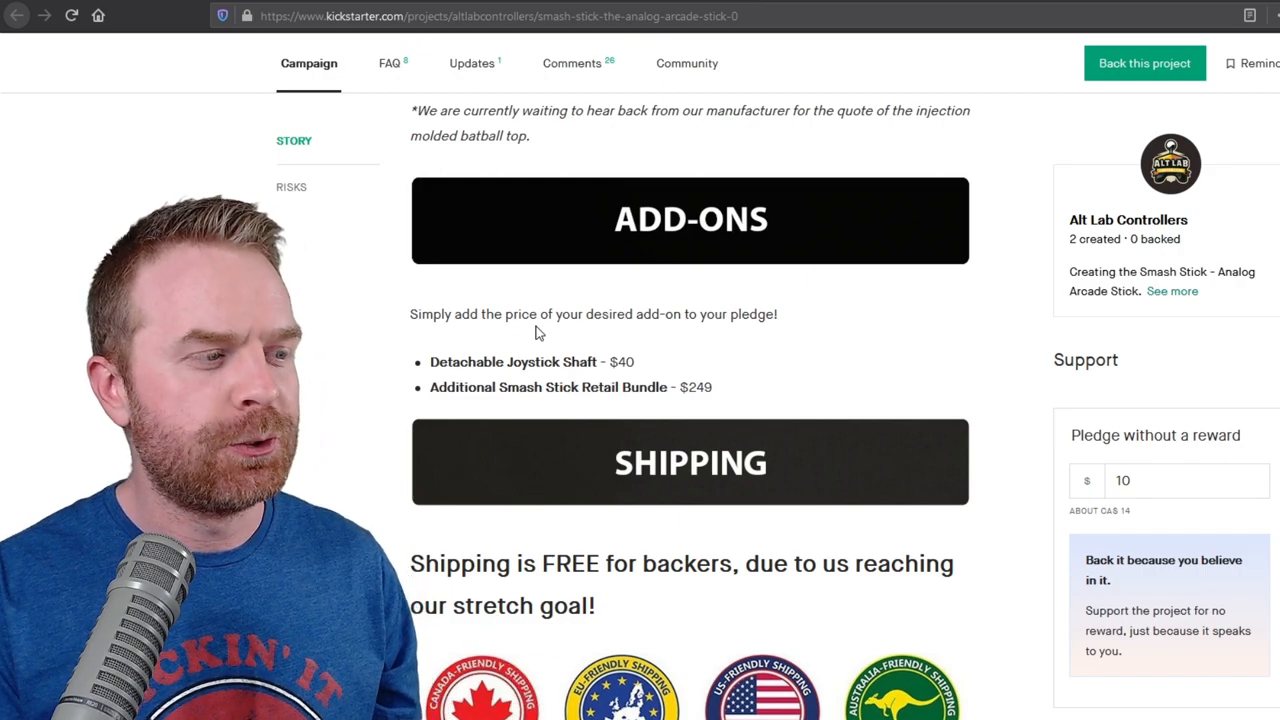
mouse_move(578, 354)
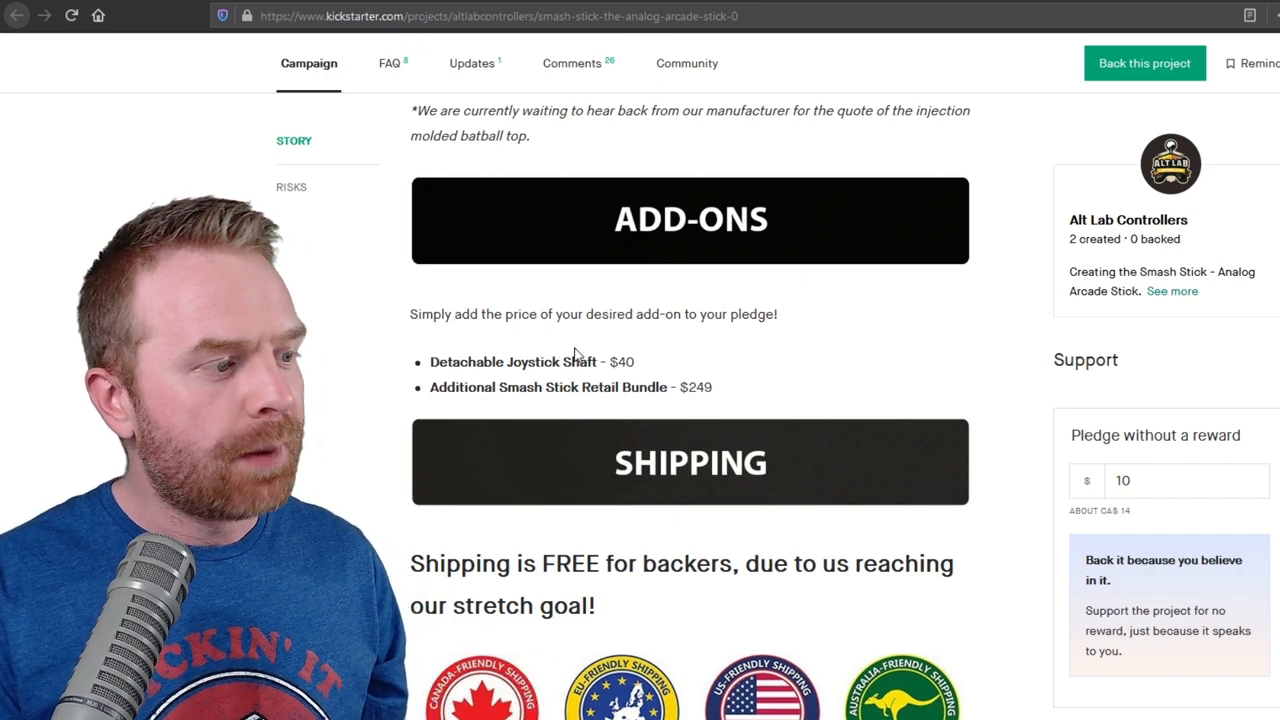
scroll("down", 3)
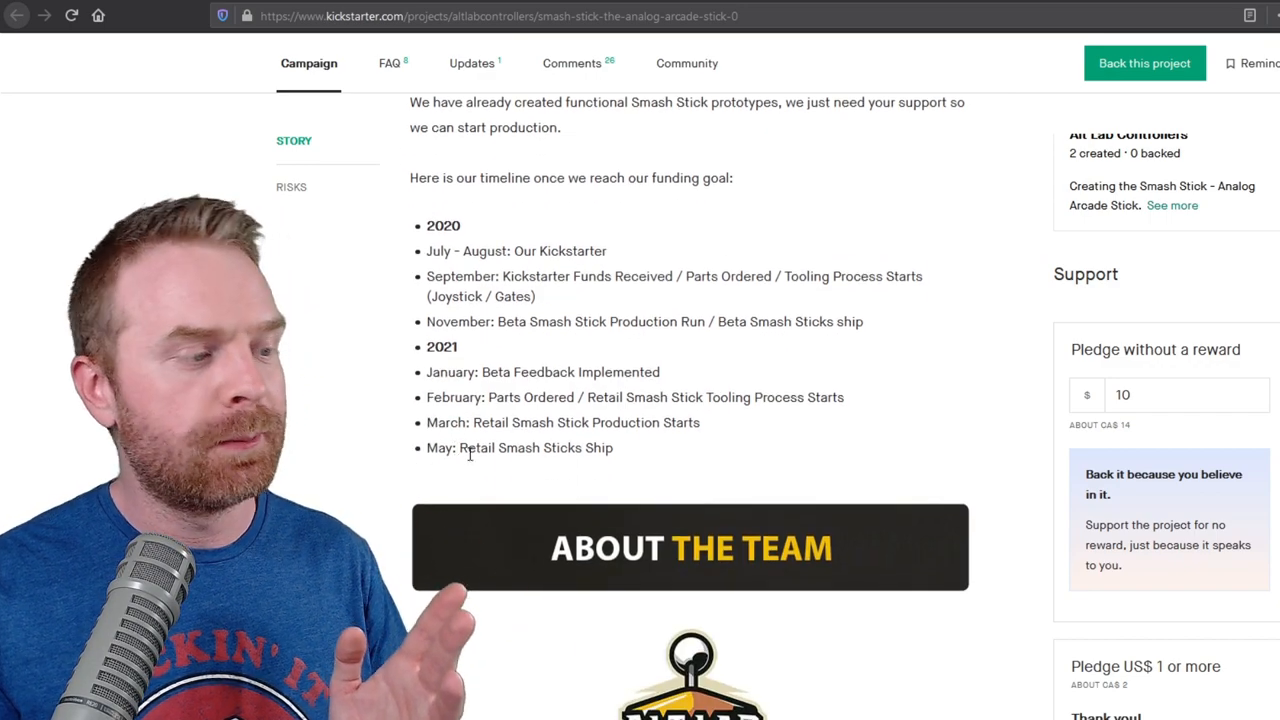
Highlight the May retail shipping and November beta production milestones in the timeline.
double_click(436, 448)
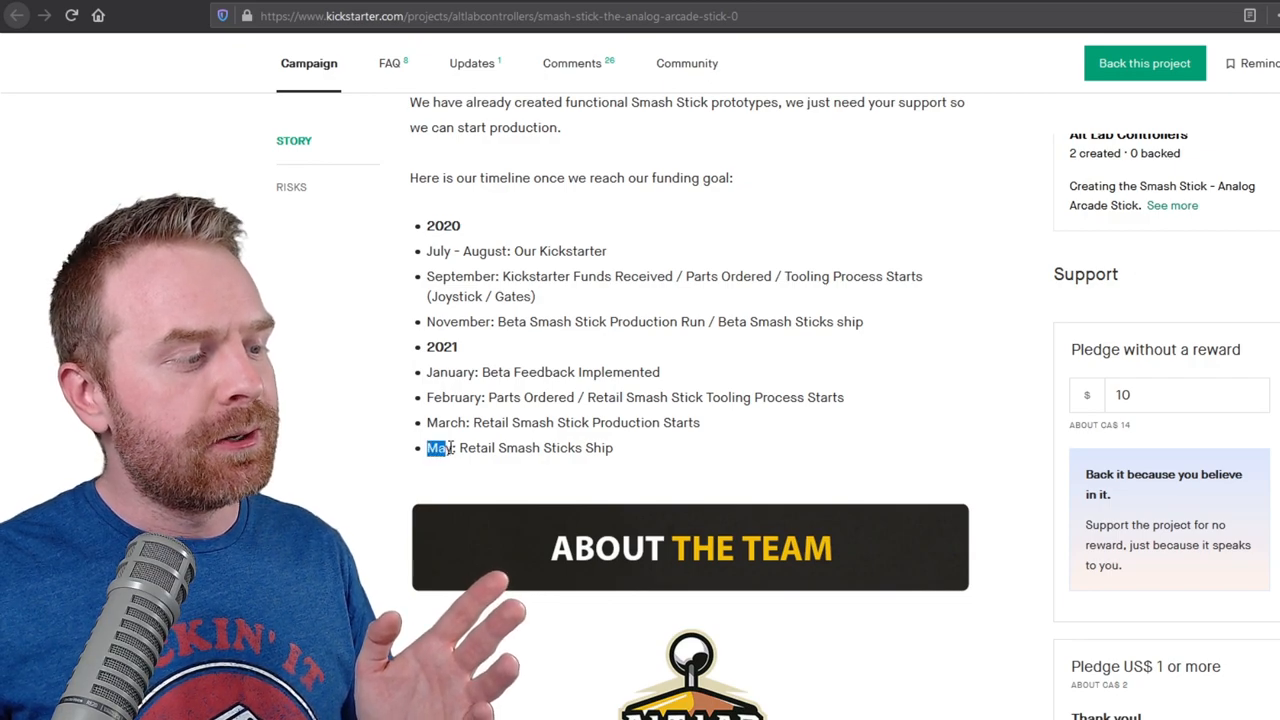
left_click_drag(436, 448, 584, 448)
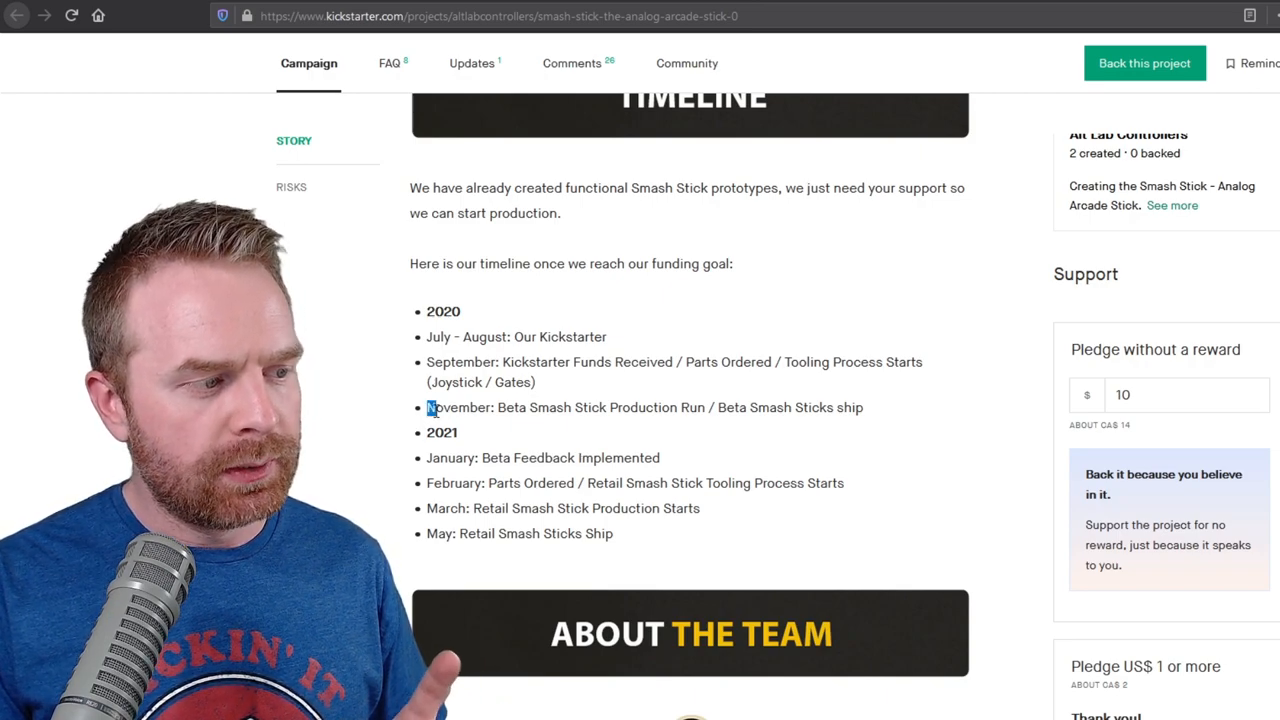
left_click_drag(428, 408, 716, 408)
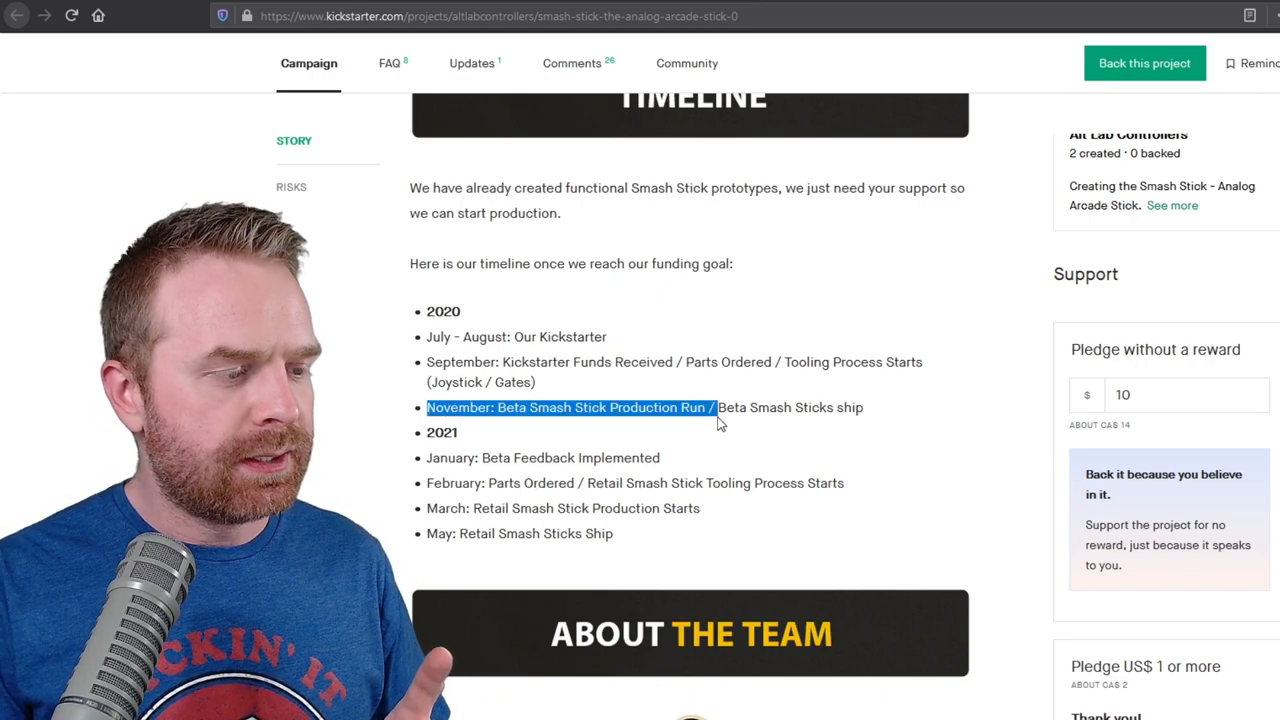
left_click_drag(716, 408, 864, 408)
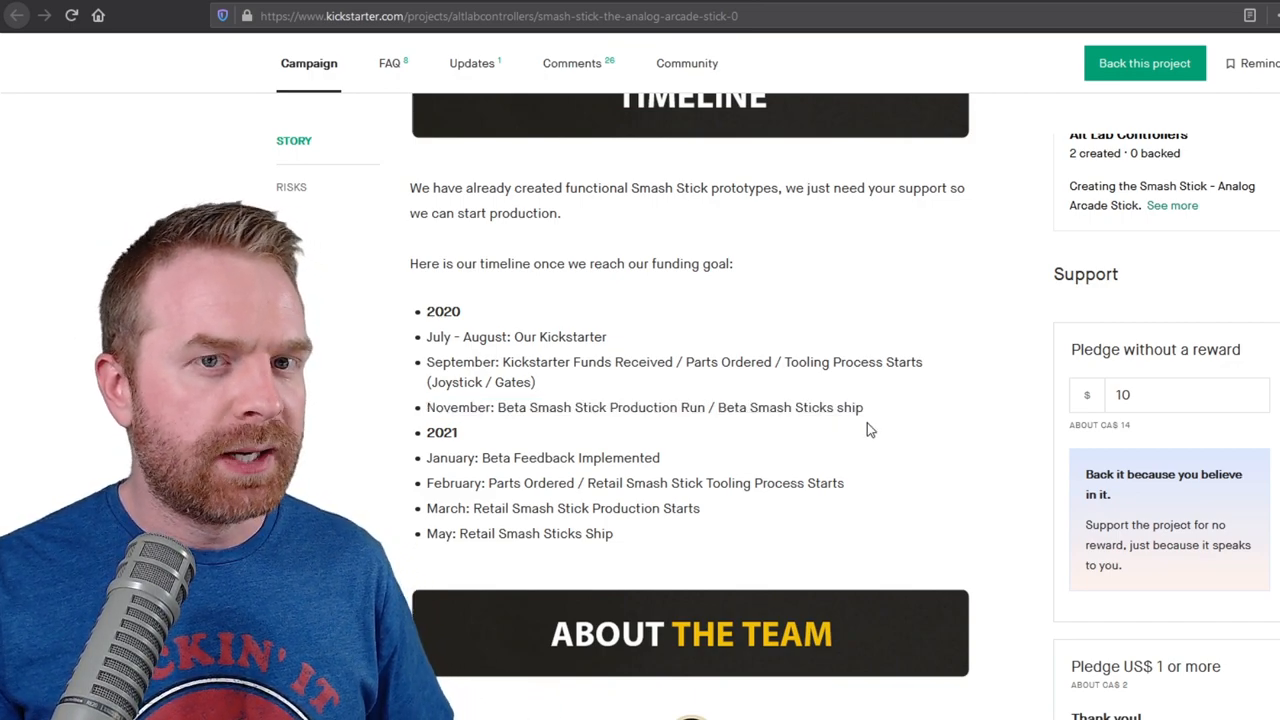
mouse_move(614, 420)
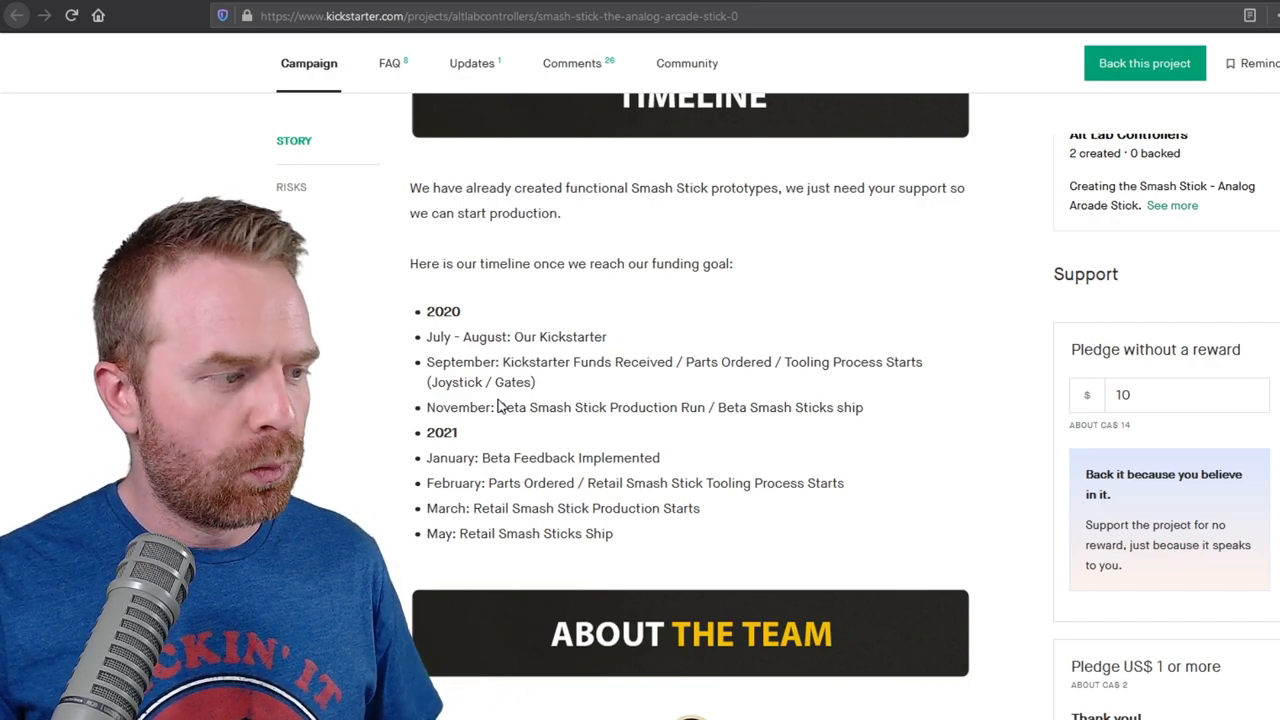
mouse_move(496, 408)
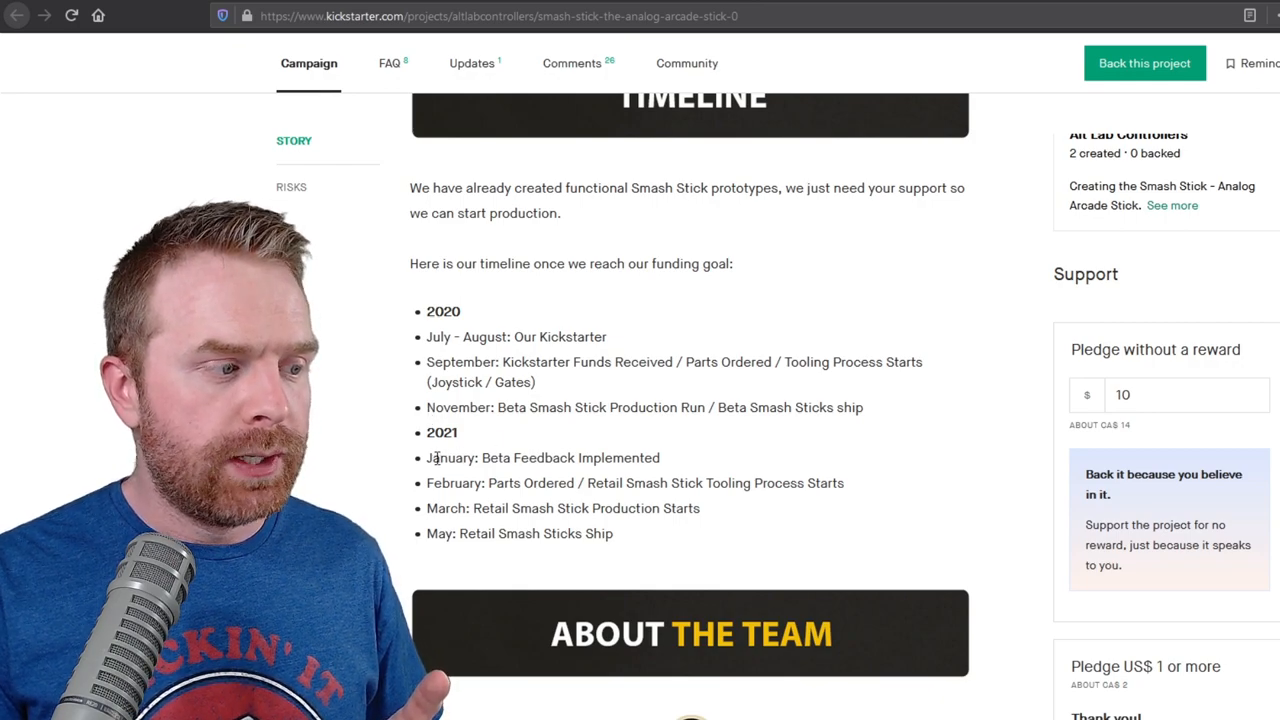
mouse_move(684, 464)
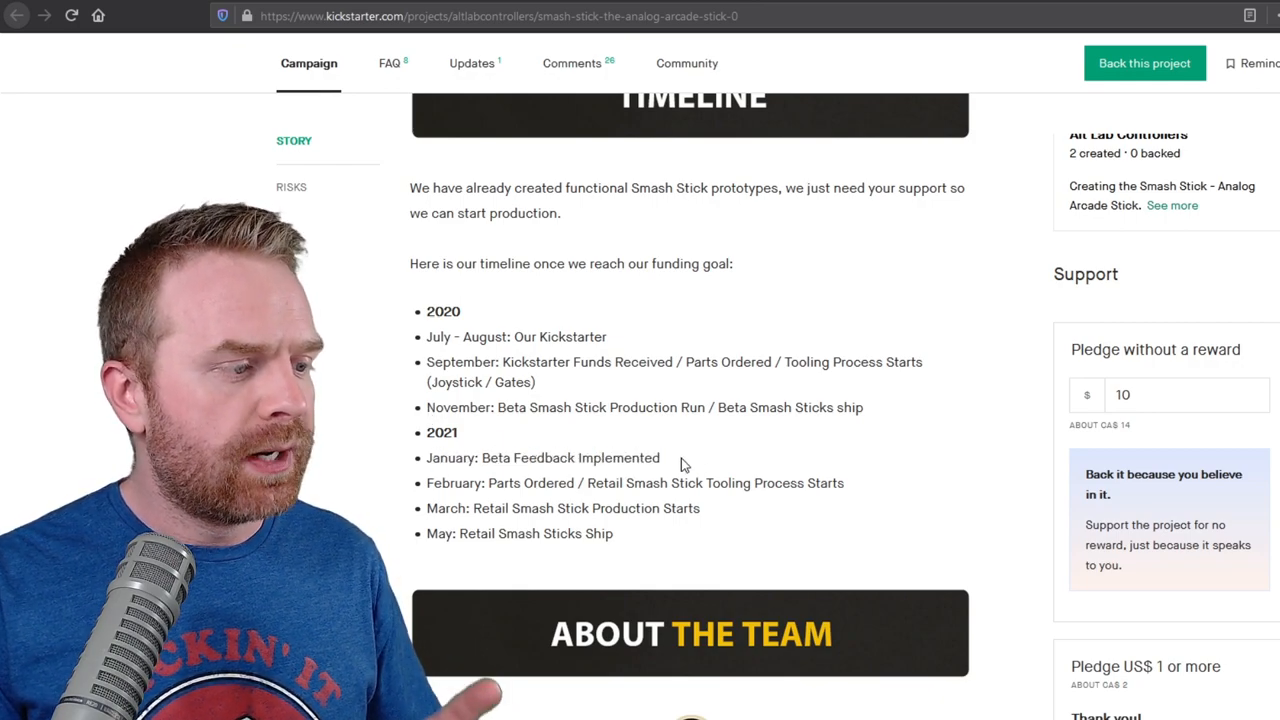
Highlight the November to January beta production and feedback milestones, then clear the selection.
left_click_drag(428, 408, 660, 458)
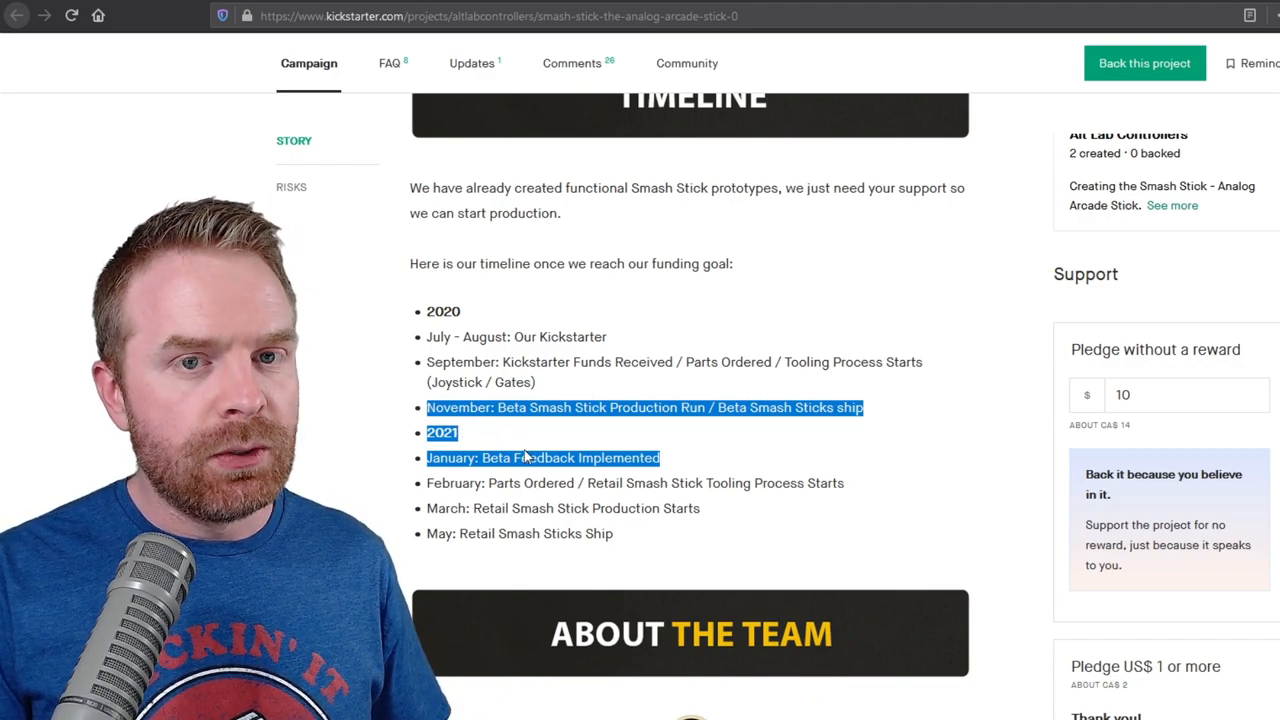
mouse_move(920, 502)
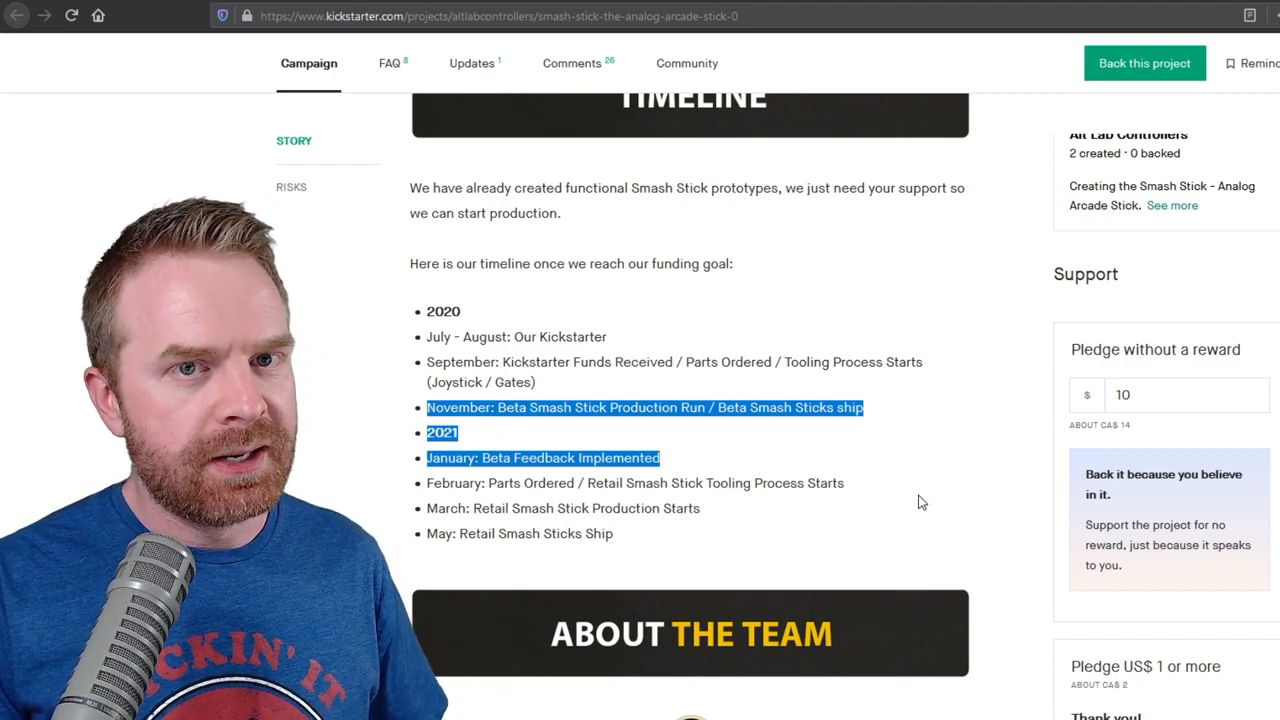
left_click(658, 424)
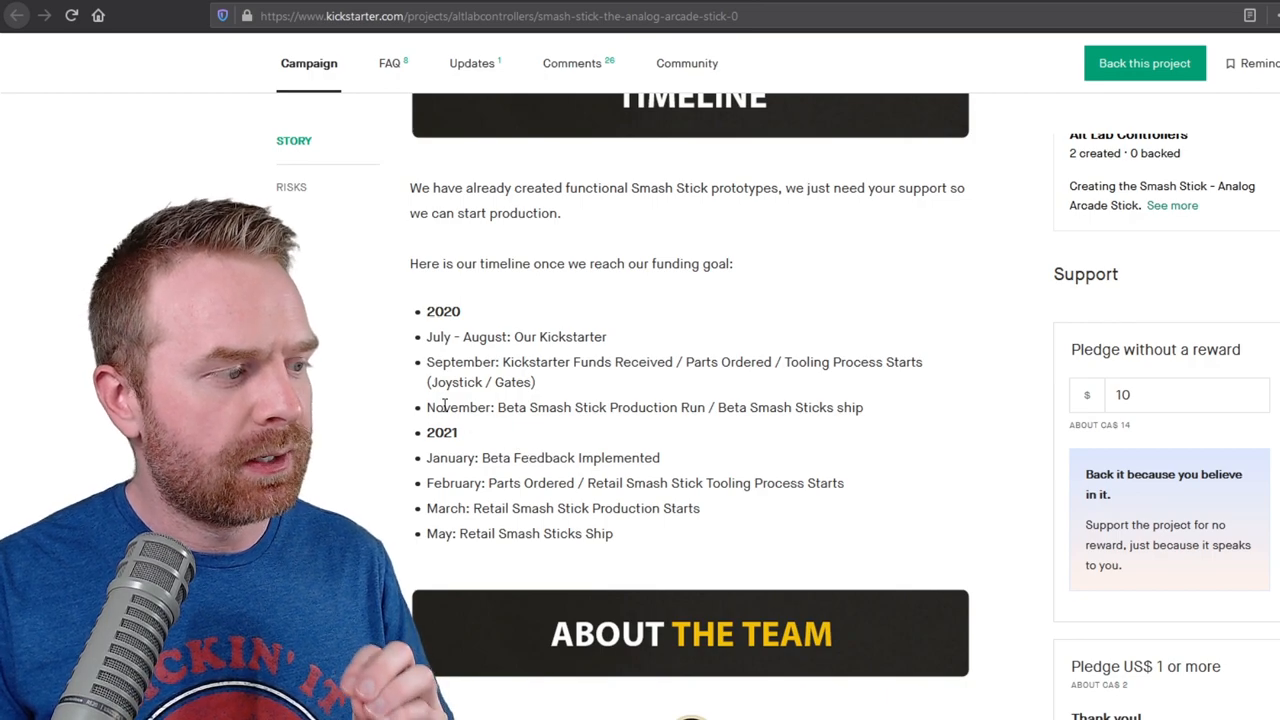
left_click_drag(456, 458, 496, 482)
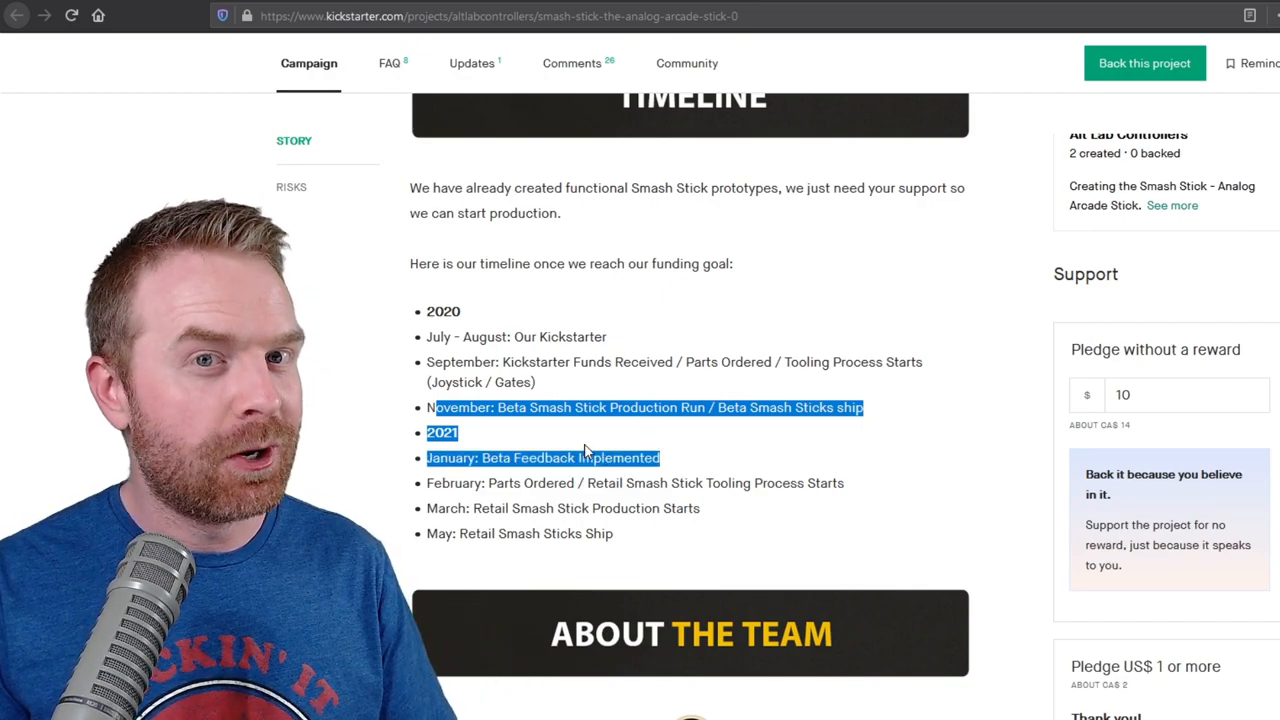
left_click(440, 408)
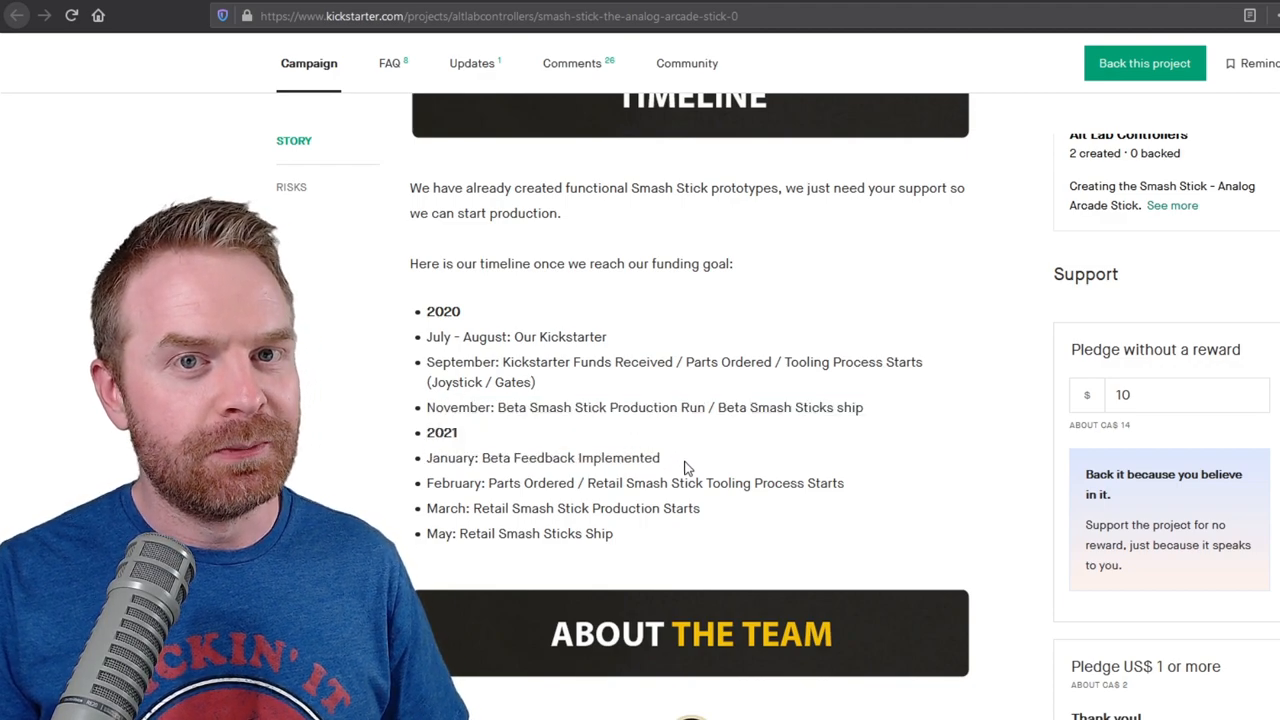
Reach About the Team and highlight the sentence about six years of Smash Stick R&D.
scroll("down", 3)
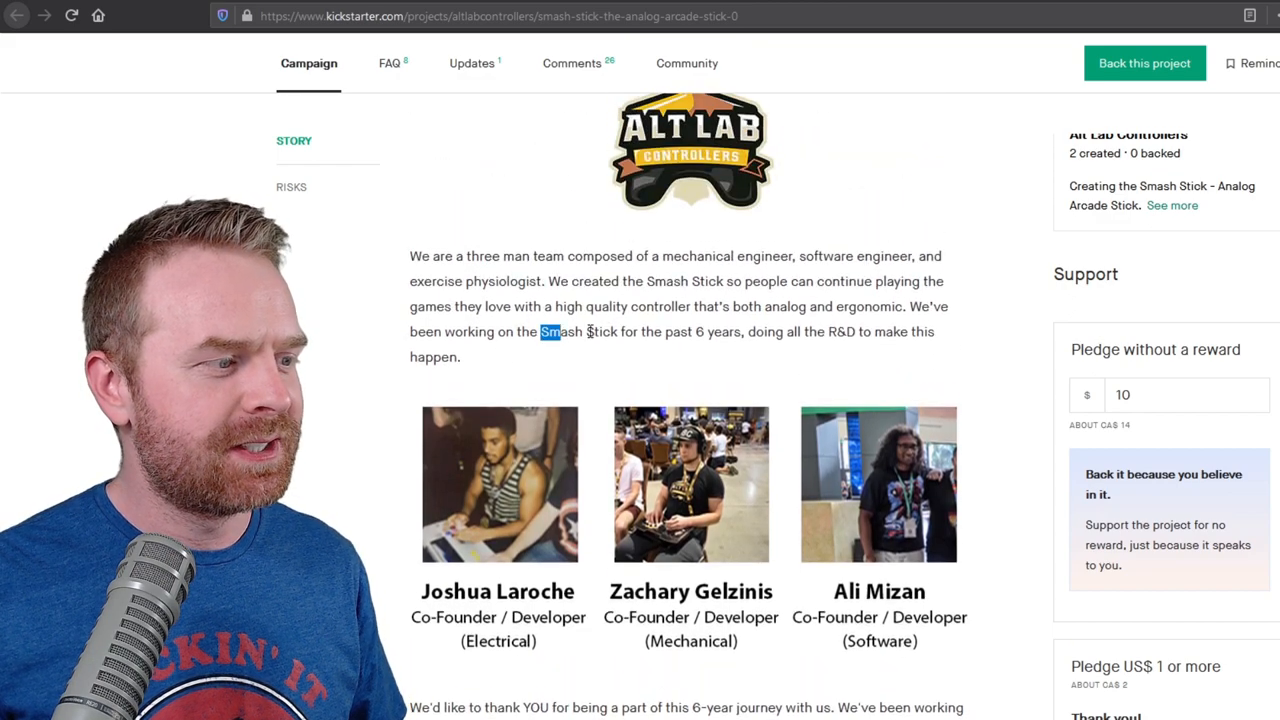
left_click_drag(540, 332, 908, 332)
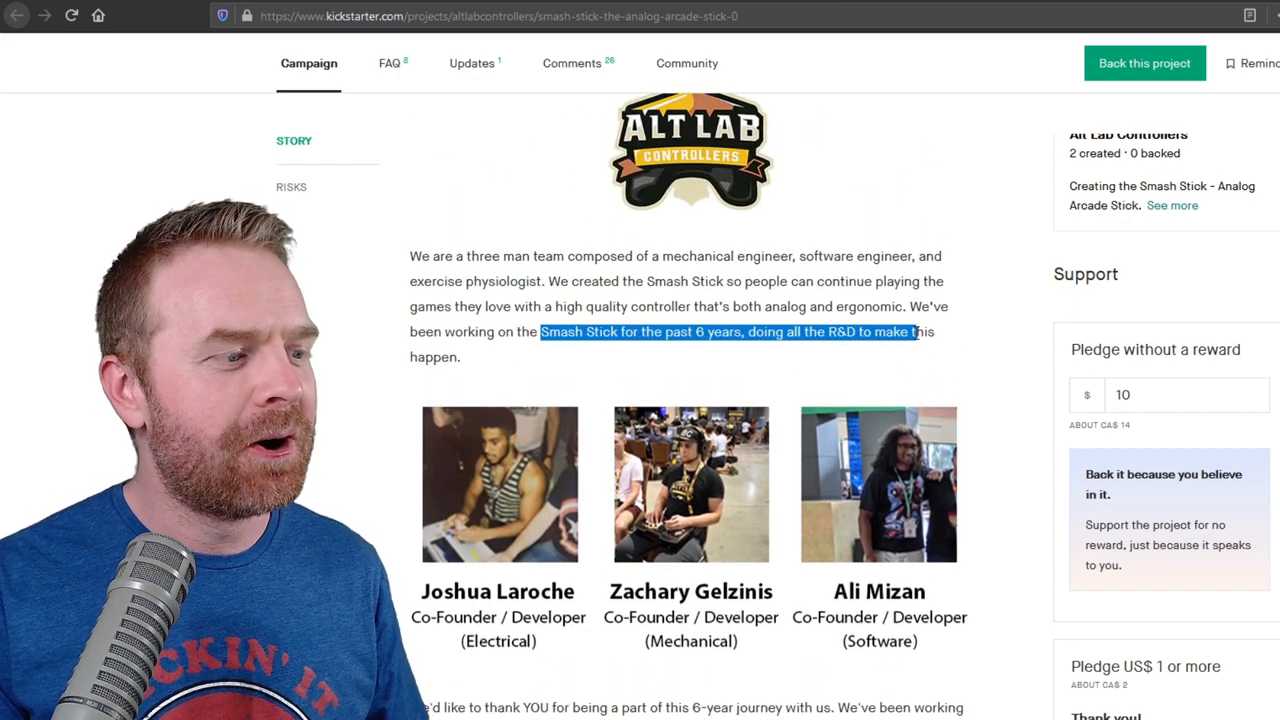